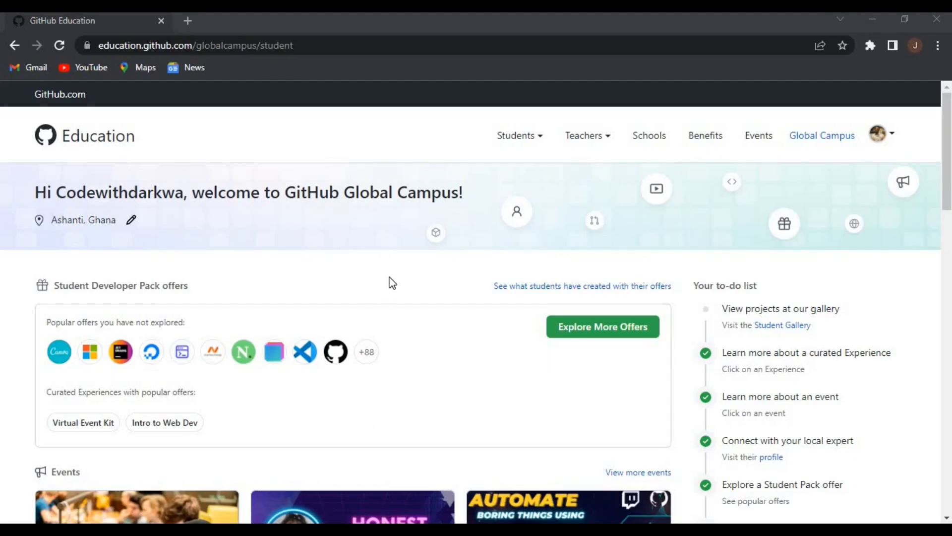
{"action": "mouse_move", "coordinate": [430, 285]}
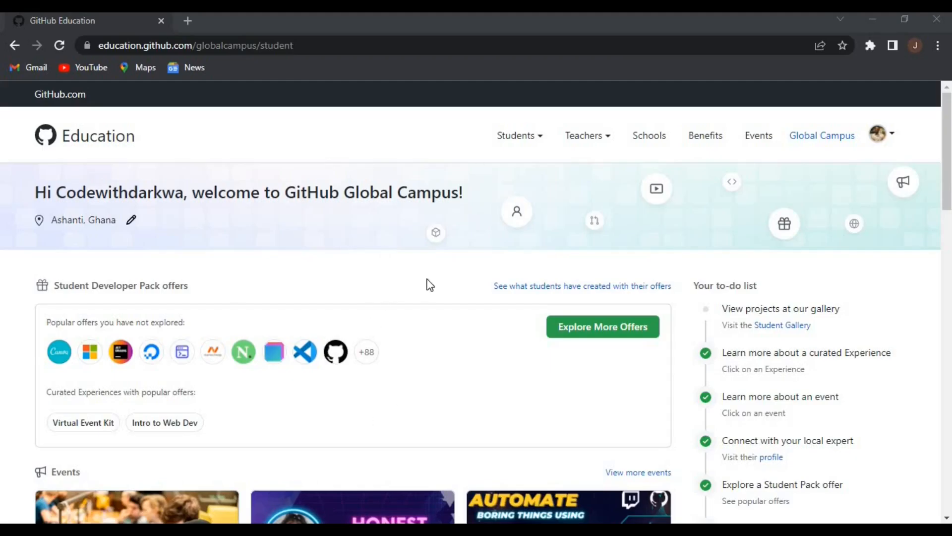
Open the full list of Student Developer Pack offers via 'Explore More Offers'
{"action": "scroll", "scroll_direction": "down", "scroll_amount": 3}
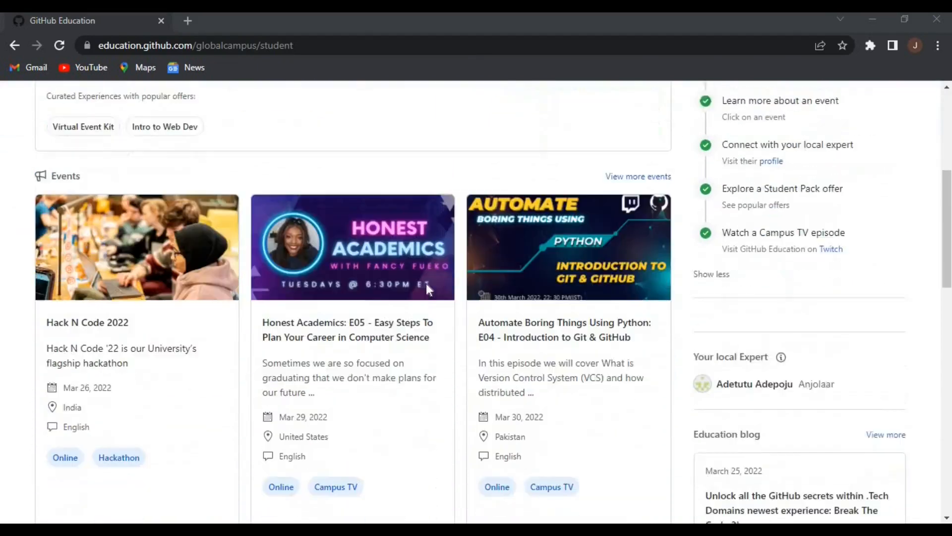
{"action": "scroll", "scroll_direction": "down", "scroll_amount": 3}
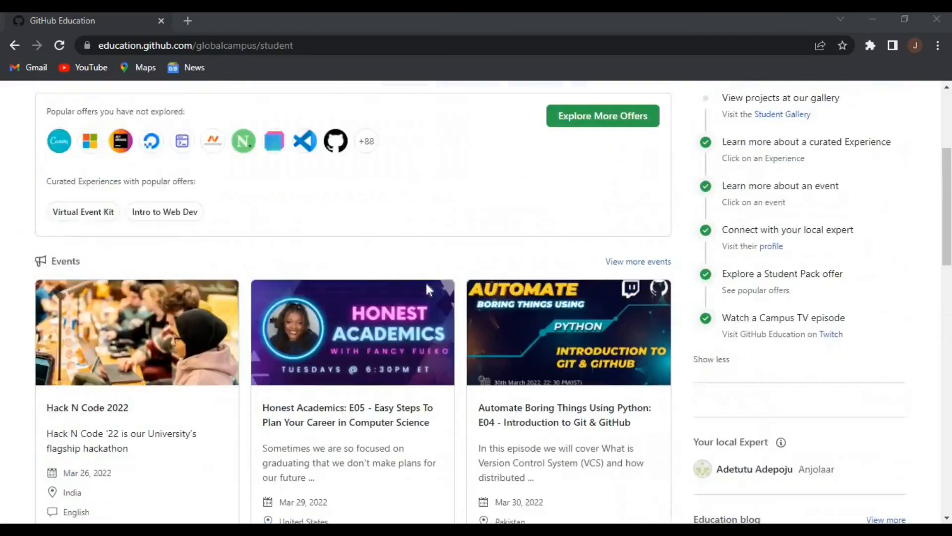
{"action": "scroll", "scroll_direction": "up", "scroll_amount": 3}
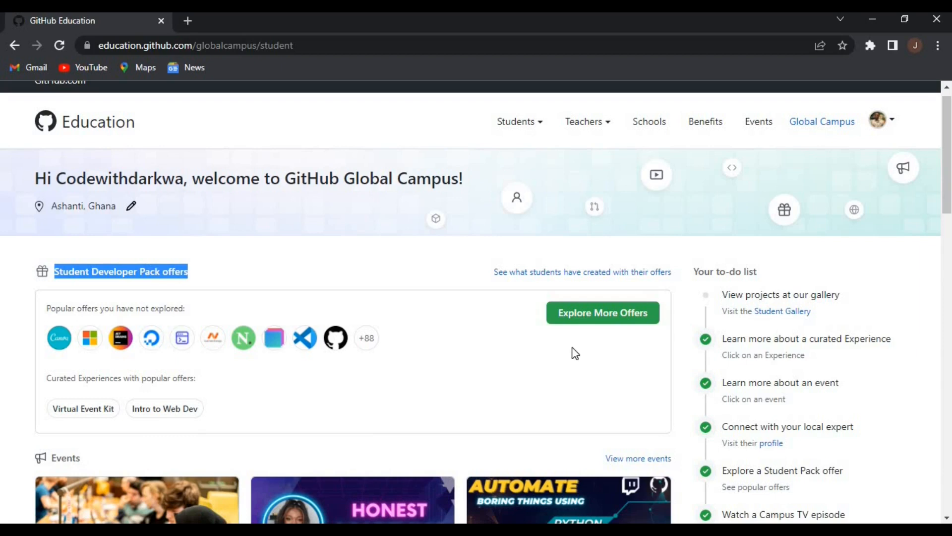
{"action": "left_click", "coordinate": [603, 312]}
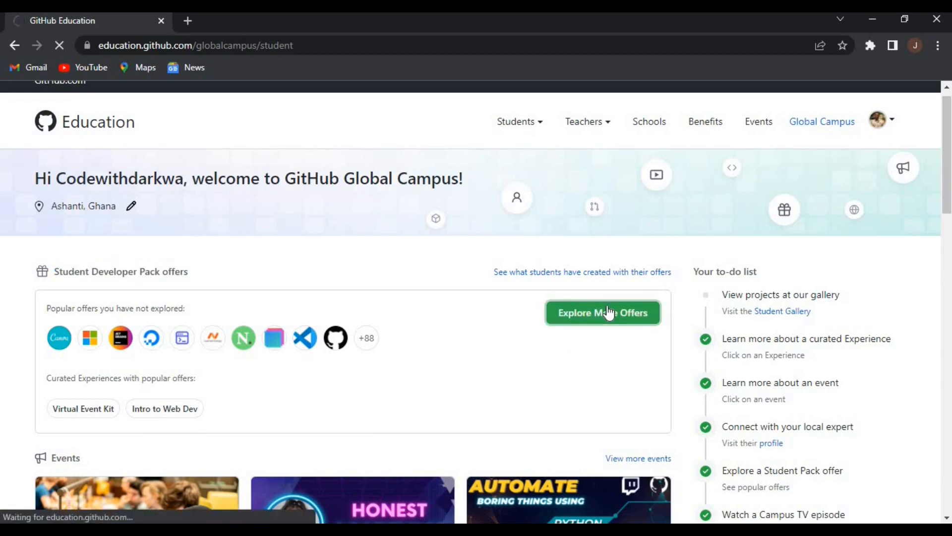
{"action": "left_click", "coordinate": [603, 312]}
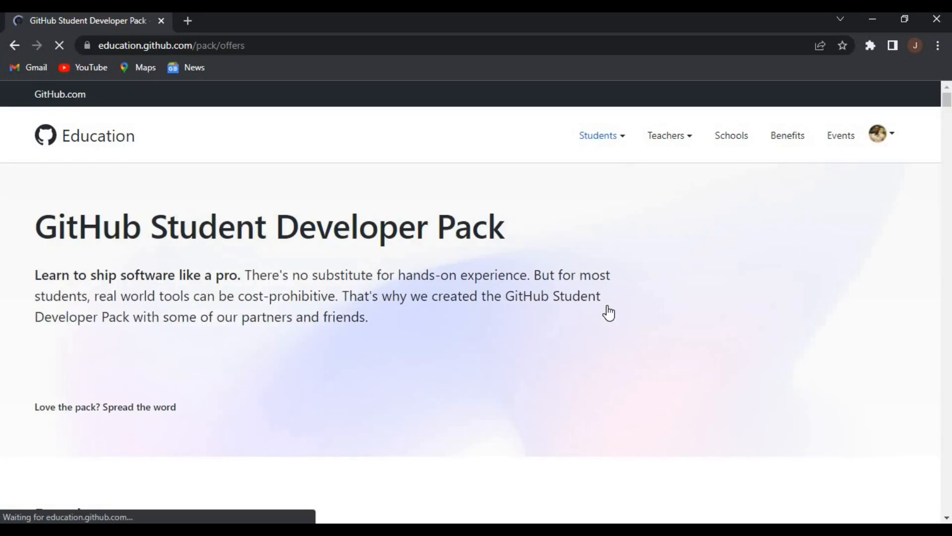
Scroll the offers page down to the Experiences bundles (Virtual Event Kit, Intro to Web Dev)
{"action": "scroll", "scroll_direction": "down", "scroll_amount": 3}
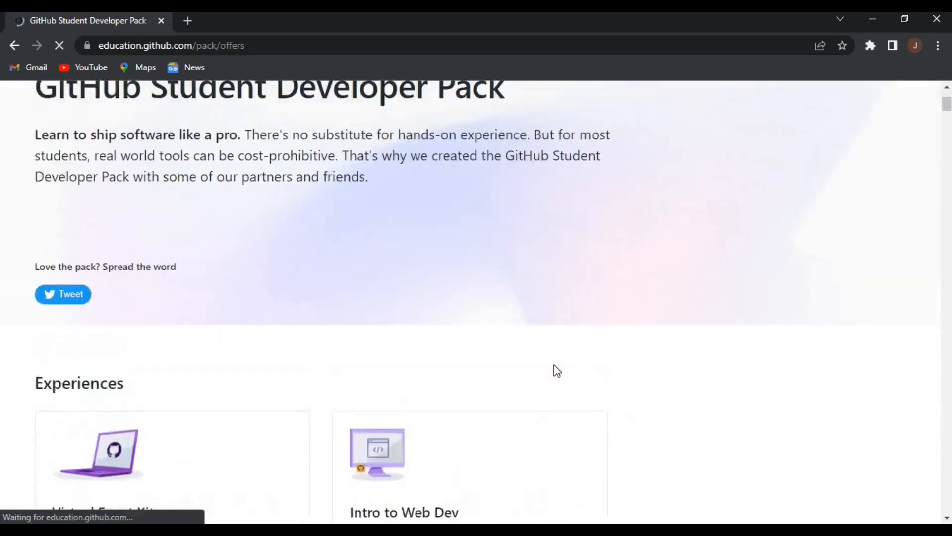
{"action": "scroll", "scroll_direction": "down", "scroll_amount": 3}
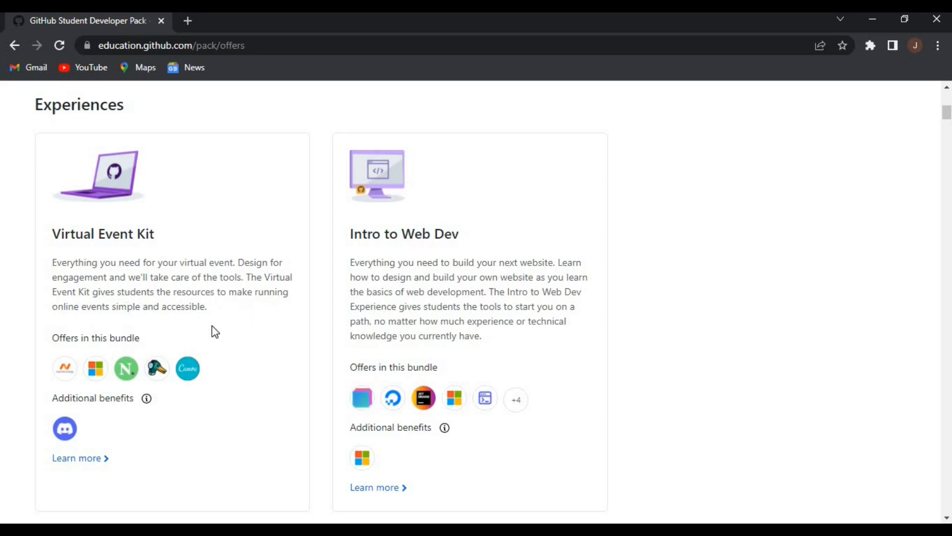
{"action": "mouse_move", "coordinate": [445, 261]}
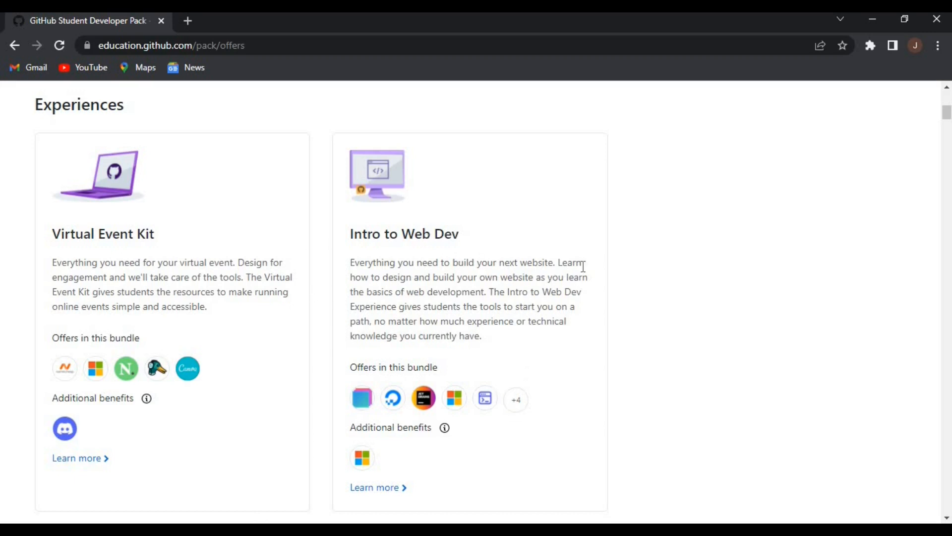
{"action": "mouse_move", "coordinate": [449, 288]}
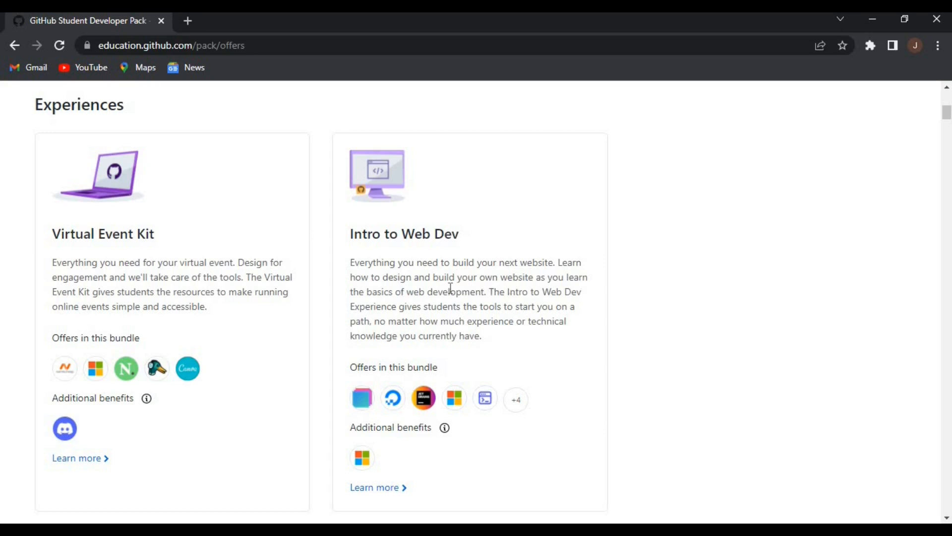
{"action": "mouse_move", "coordinate": [404, 305]}
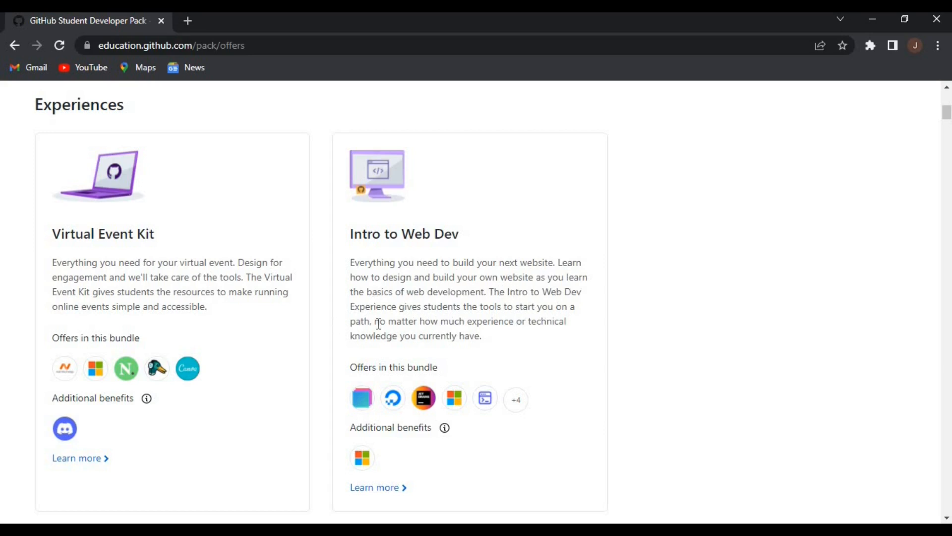
{"action": "mouse_move", "coordinate": [386, 363]}
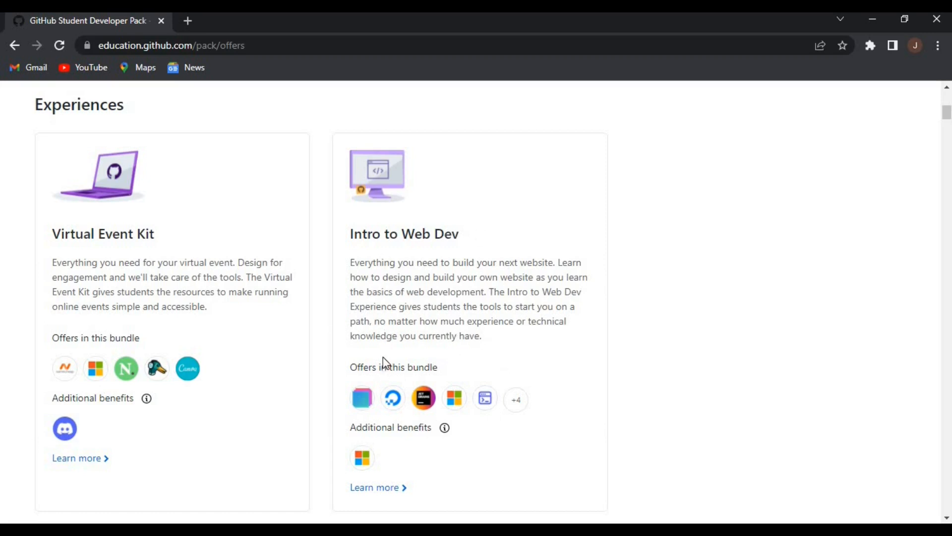
{"action": "scroll", "scroll_direction": "down", "scroll_amount": 3}
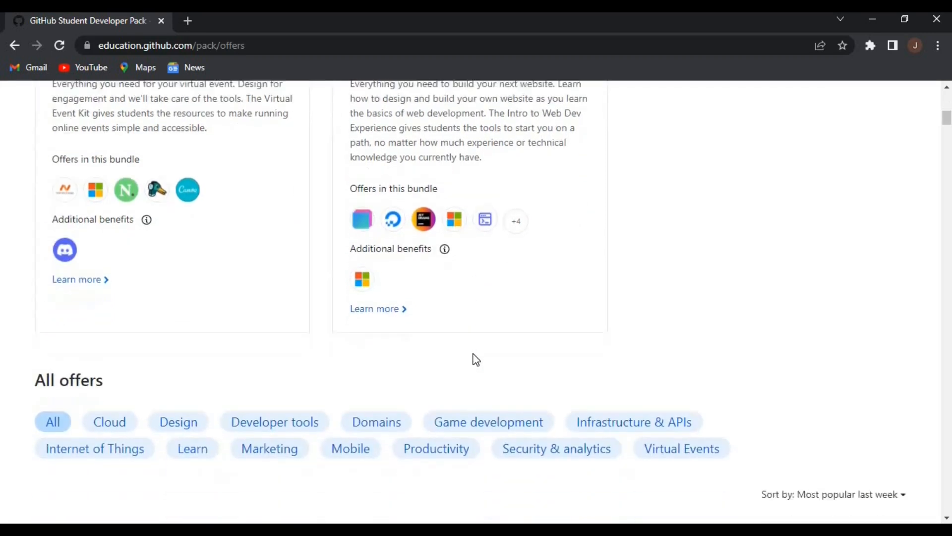
{"action": "scroll", "scroll_direction": "down", "scroll_amount": 3}
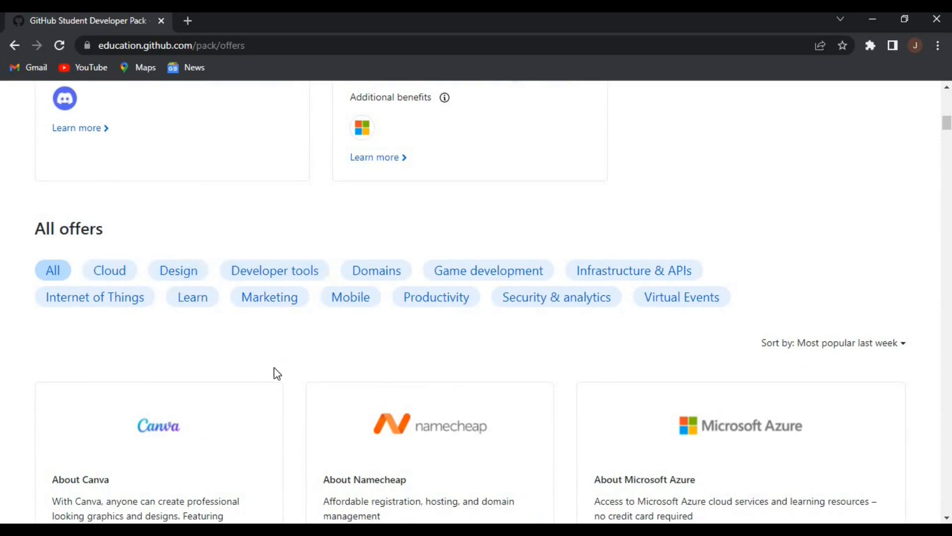
{"action": "scroll", "scroll_direction": "down", "scroll_amount": 3}
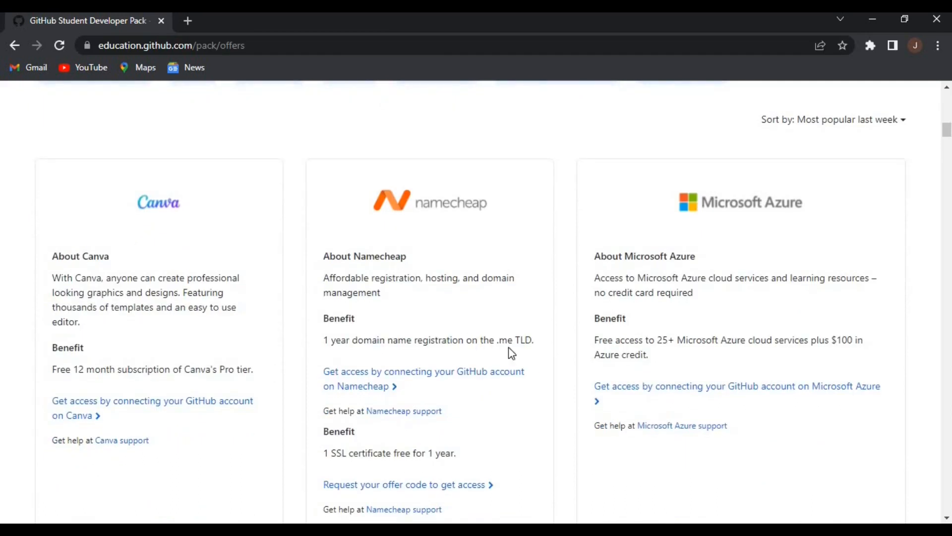
{"action": "mouse_move", "coordinate": [651, 272]}
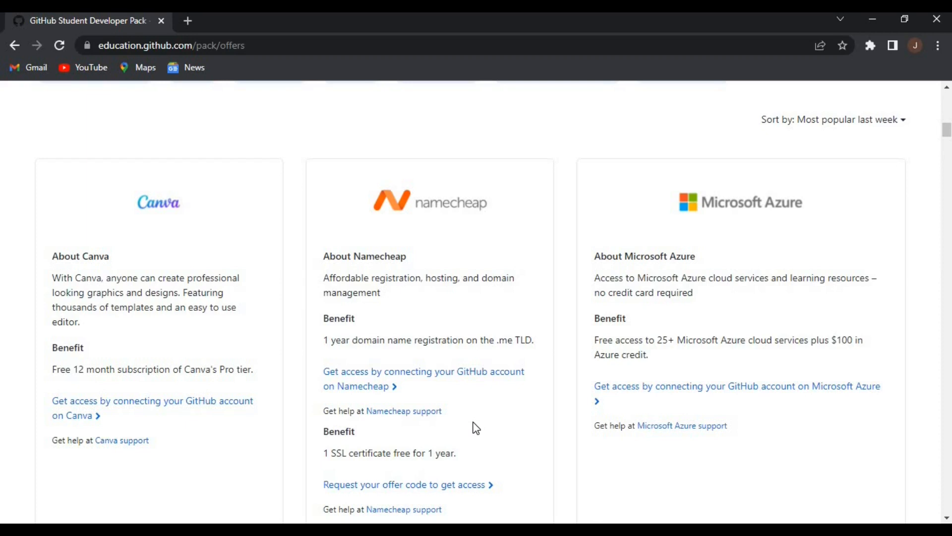
{"action": "scroll", "scroll_direction": "down", "scroll_amount": 3}
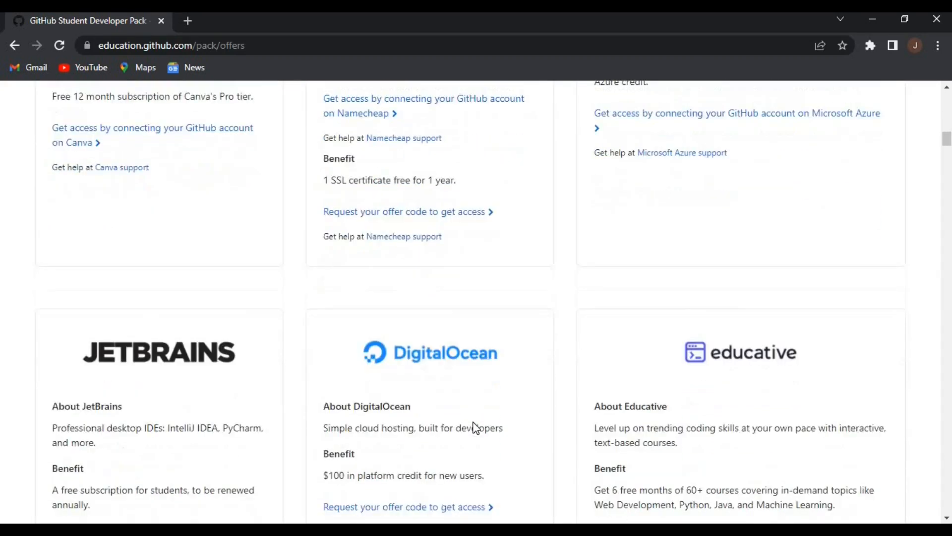
{"action": "scroll", "scroll_direction": "down", "scroll_amount": 3}
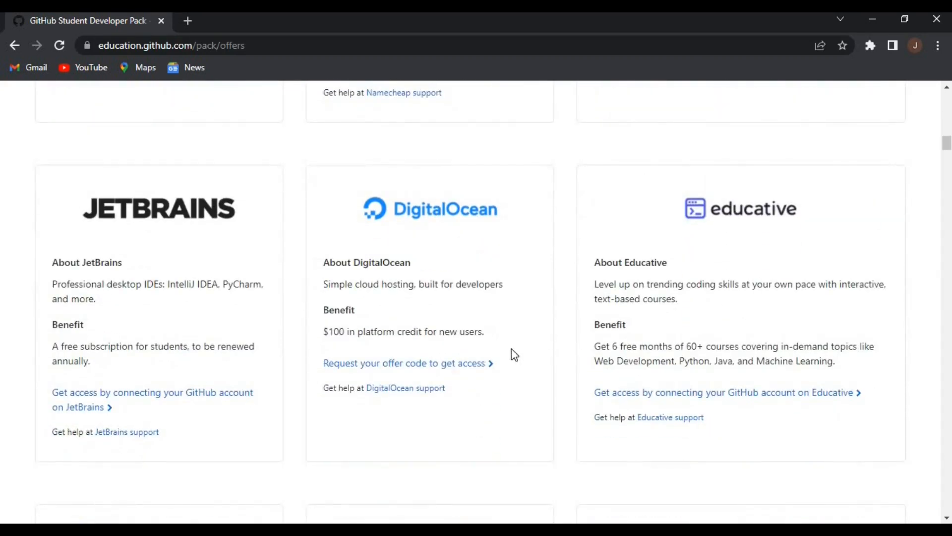
{"action": "scroll", "scroll_direction": "down", "scroll_amount": 3}
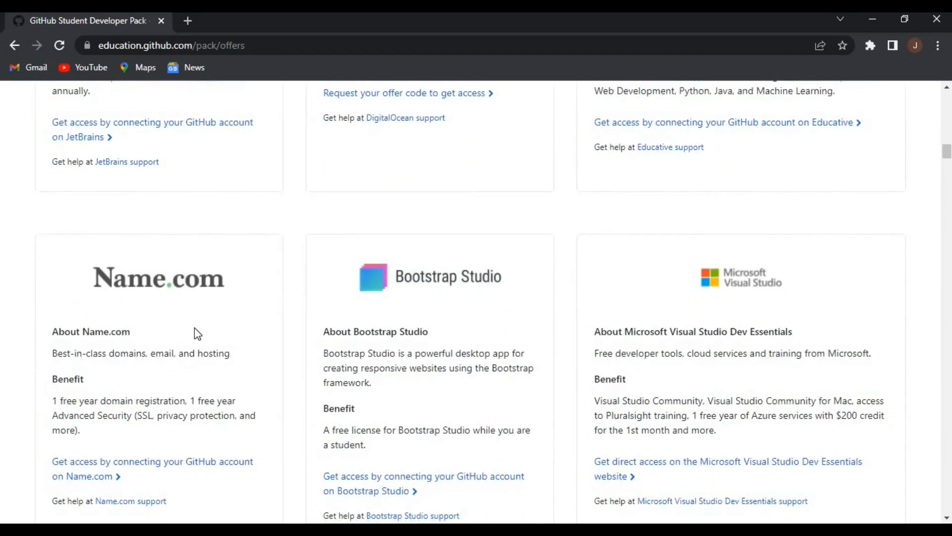
{"action": "scroll", "scroll_direction": "down", "scroll_amount": 3}
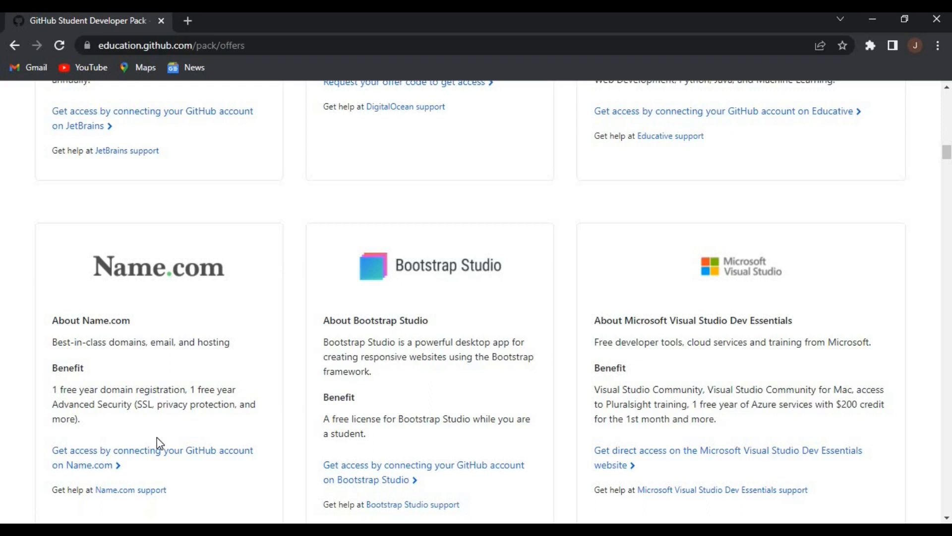
{"action": "scroll", "scroll_direction": "down", "scroll_amount": 3}
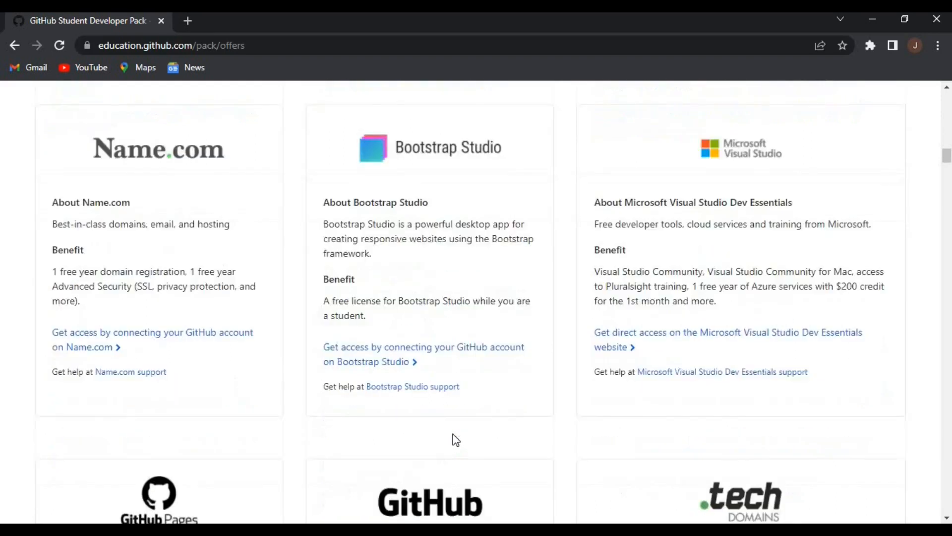
{"action": "scroll", "scroll_direction": "down", "scroll_amount": 3}
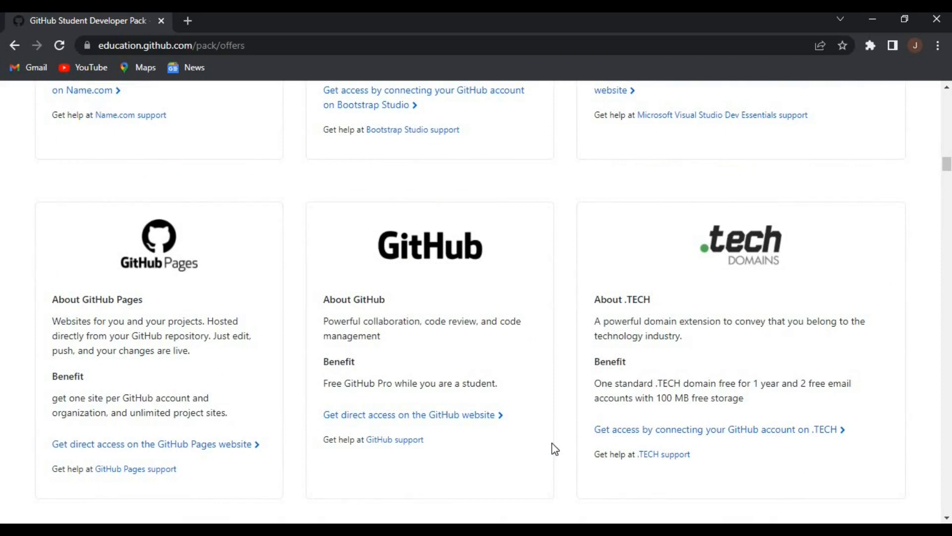
{"action": "scroll", "scroll_direction": "down", "scroll_amount": 3}
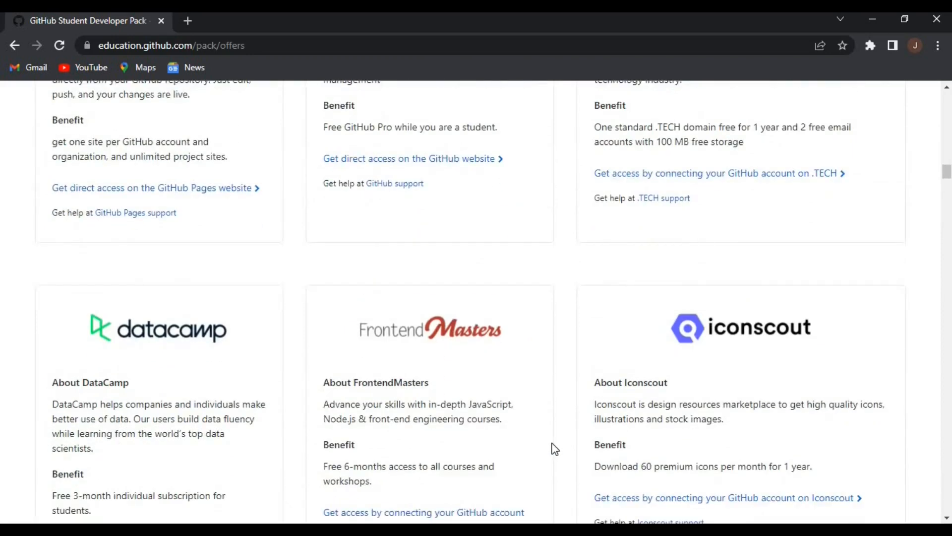
{"action": "scroll", "scroll_direction": "down", "scroll_amount": 3}
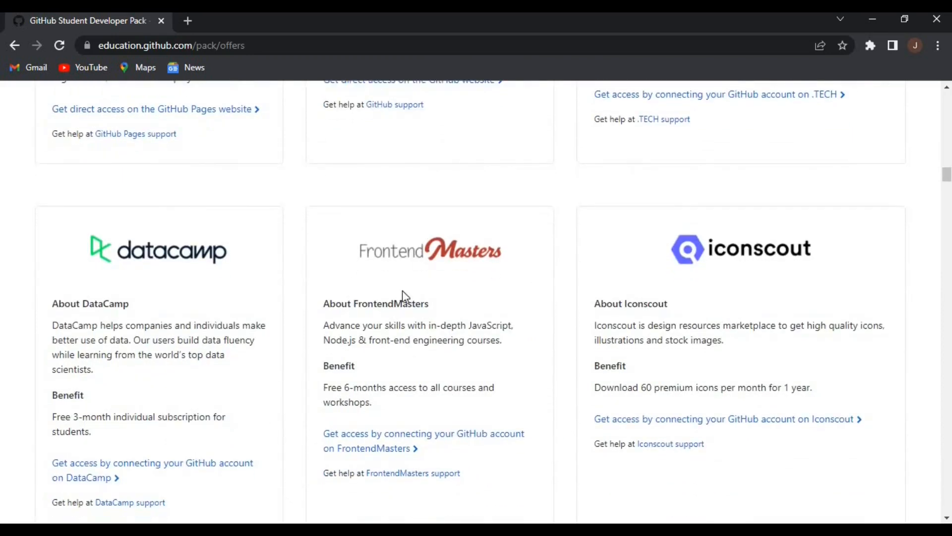
{"action": "mouse_move", "coordinate": [517, 346]}
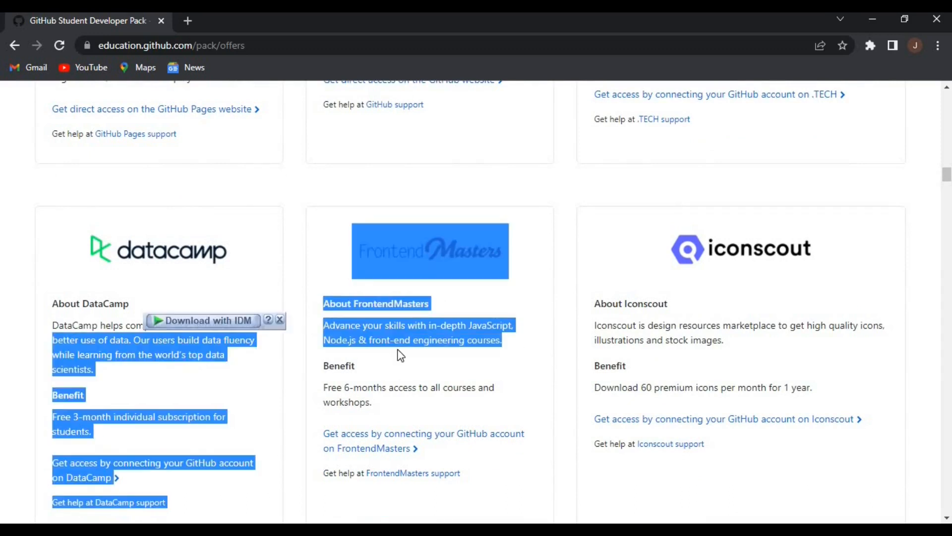
{"action": "left_click", "coordinate": [446, 418]}
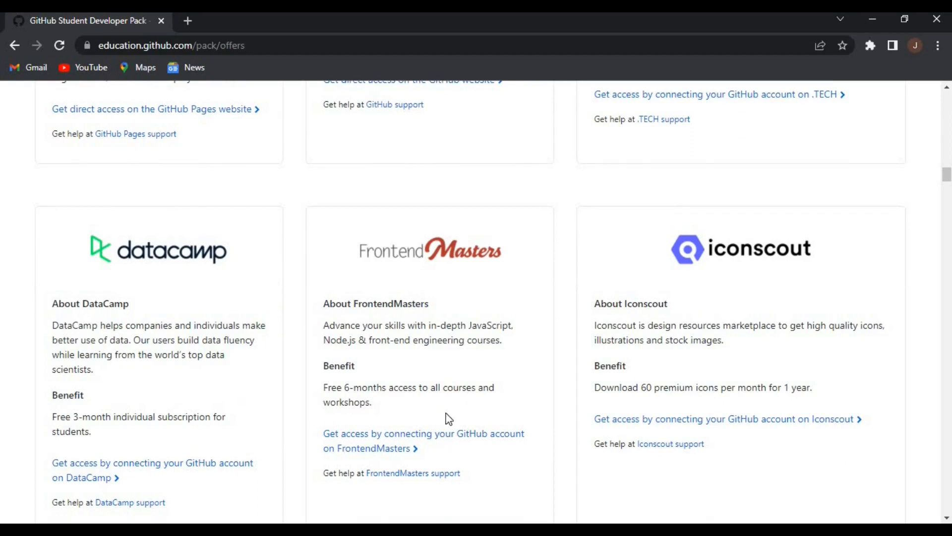
Filter the pack offers to show only the Learn category
{"action": "scroll", "scroll_direction": "down", "scroll_amount": 3}
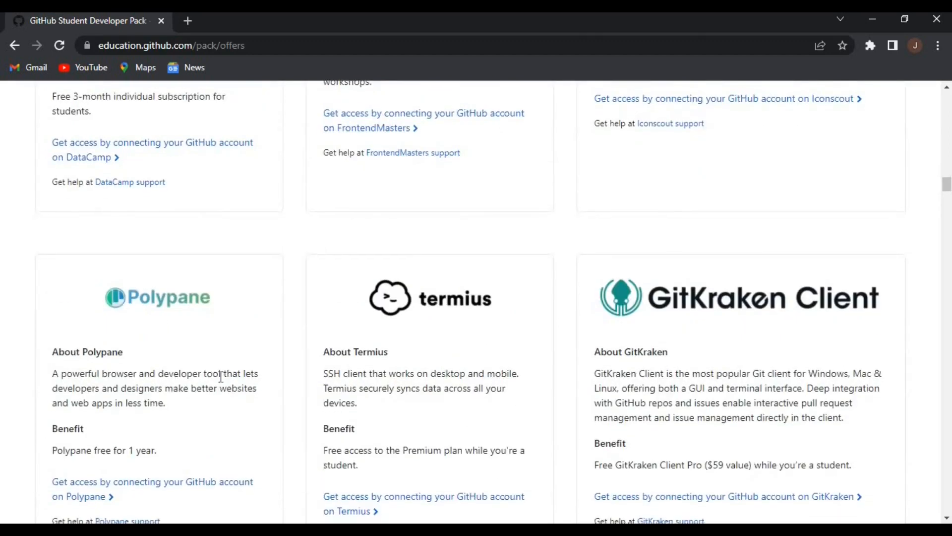
{"action": "scroll", "scroll_direction": "down", "scroll_amount": 3}
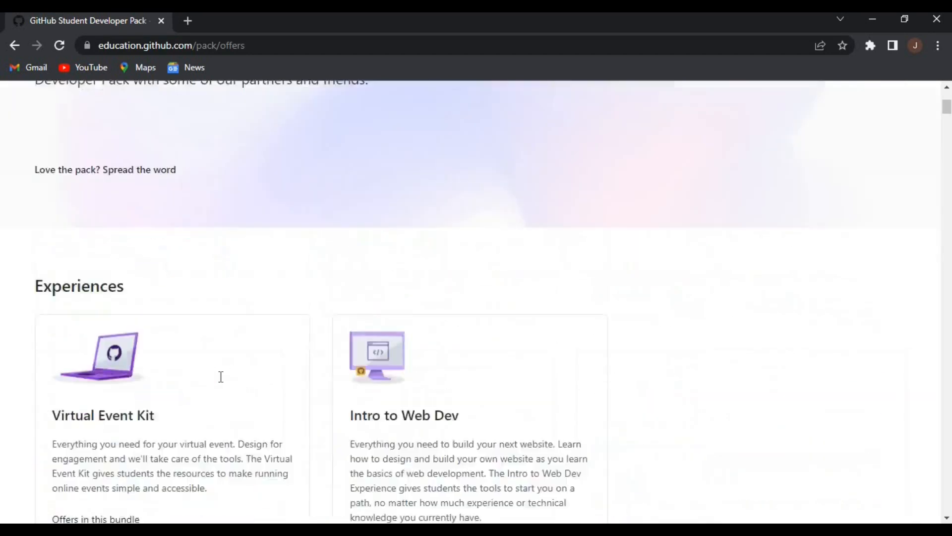
{"action": "scroll", "scroll_direction": "down", "scroll_amount": 3}
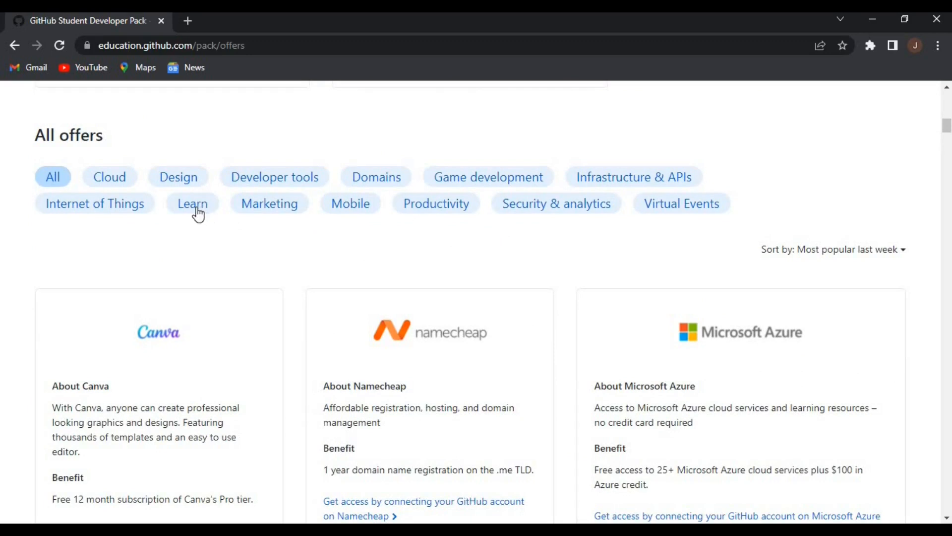
{"action": "left_click", "coordinate": [193, 203]}
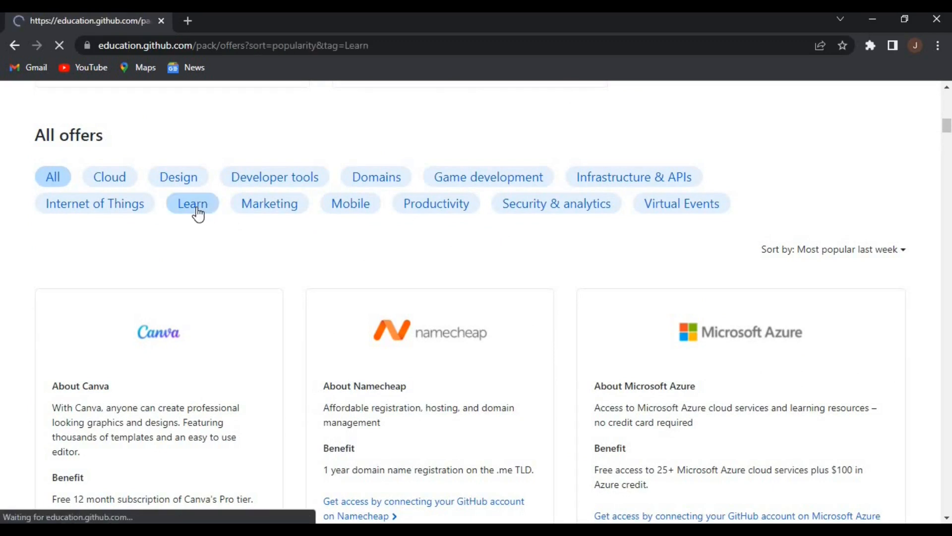
{"action": "left_click", "coordinate": [192, 203]}
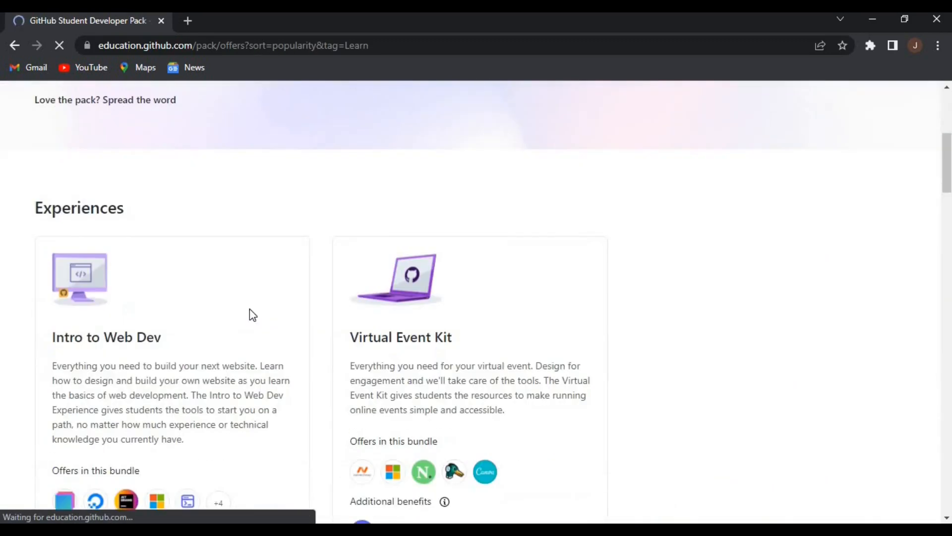
Browse the Learn offer cards and highlight the One Month offer description
{"action": "scroll", "scroll_direction": "down", "scroll_amount": 3}
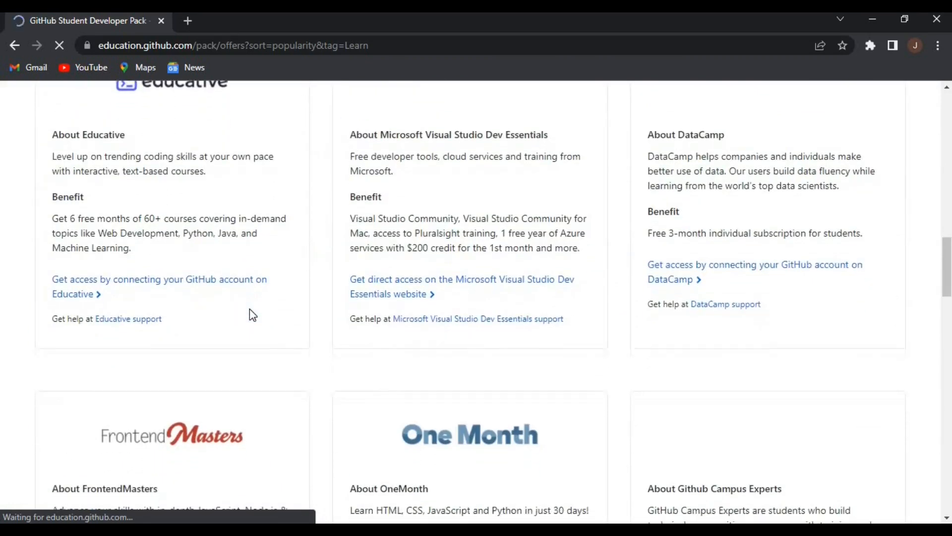
{"action": "scroll", "scroll_direction": "down", "scroll_amount": 3}
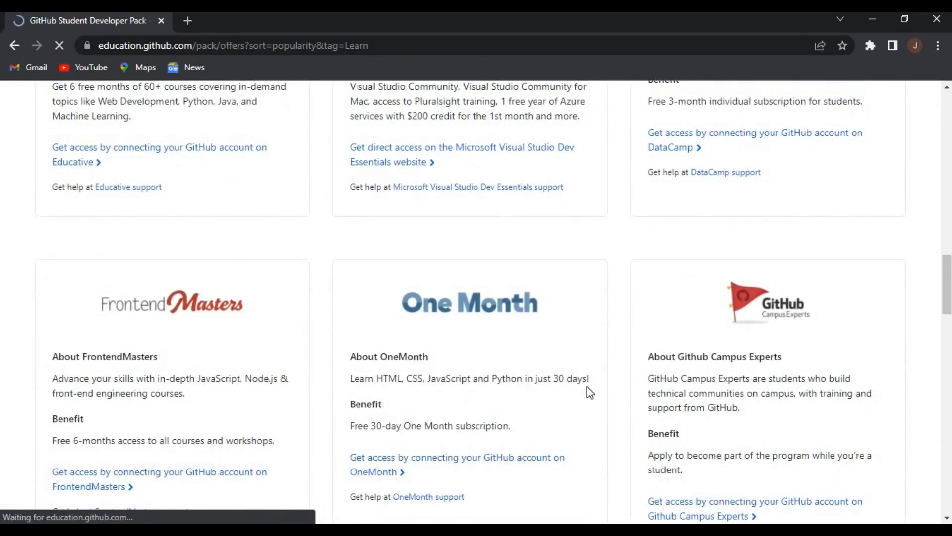
{"action": "left_click_drag", "start_coordinate": [362, 357], "coordinate": [381, 404]}
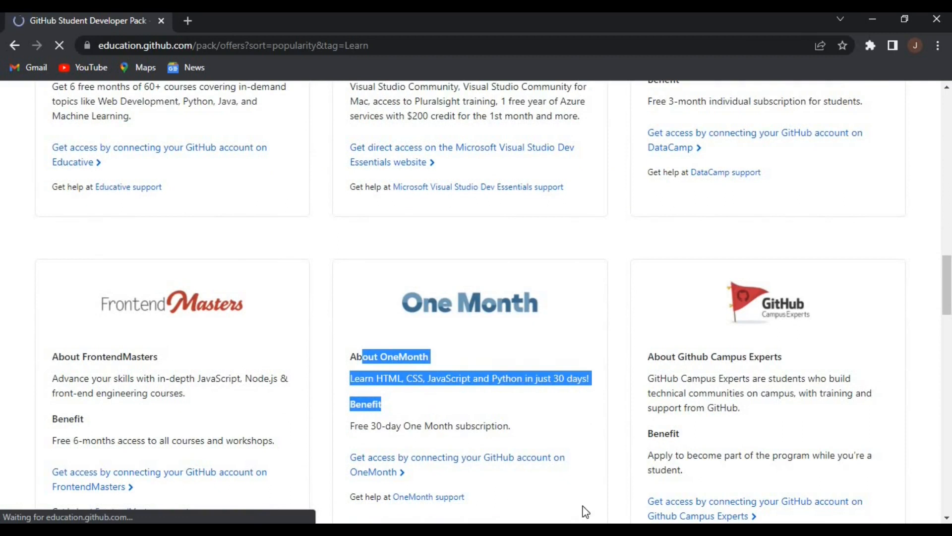
{"action": "scroll", "scroll_direction": "up", "scroll_amount": 3}
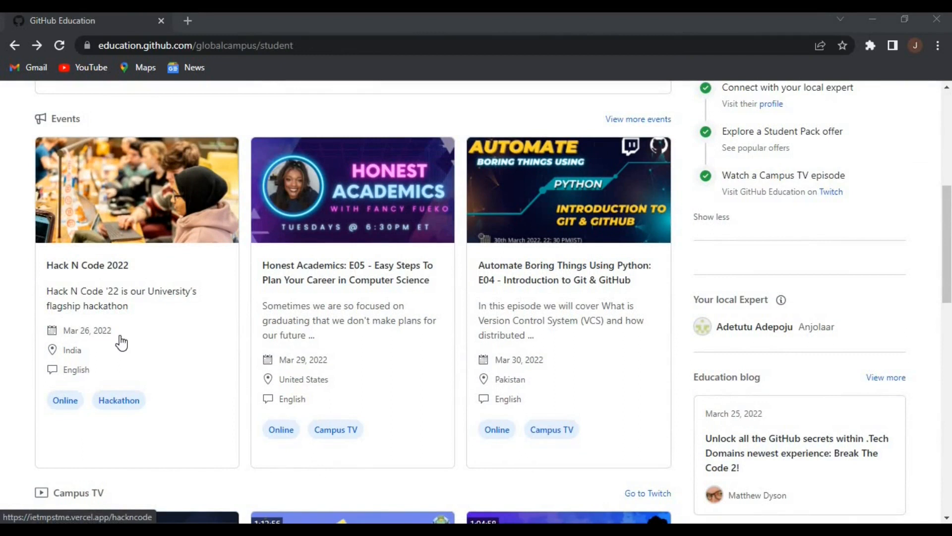
{"action": "mouse_move", "coordinate": [183, 256]}
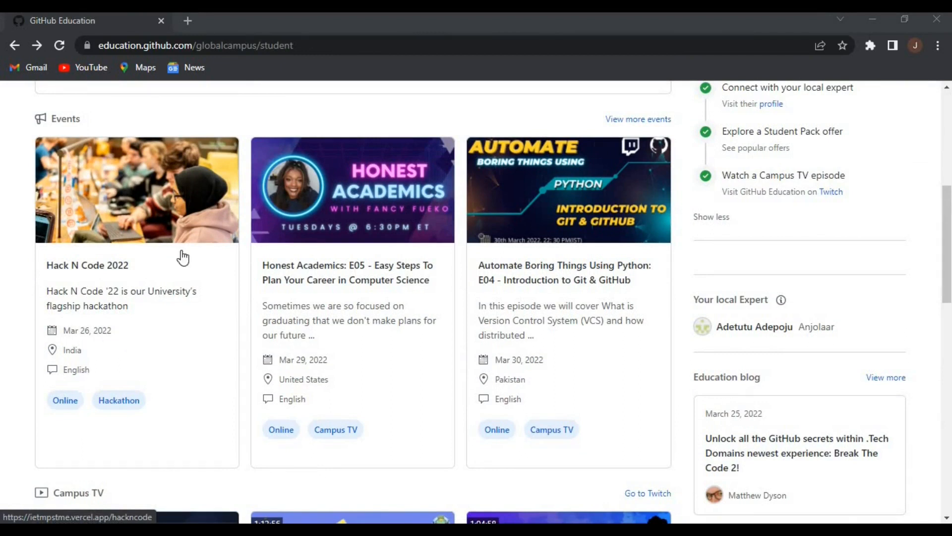
{"action": "mouse_move", "coordinate": [404, 354]}
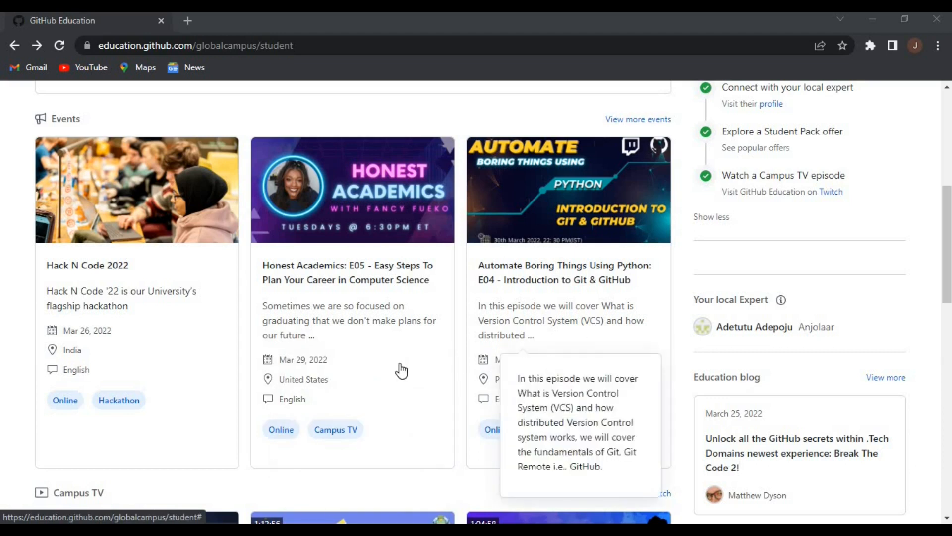
Scroll the Global Campus dashboard through its Events and Campus TV episode sections
{"action": "scroll", "scroll_direction": "down", "scroll_amount": 3}
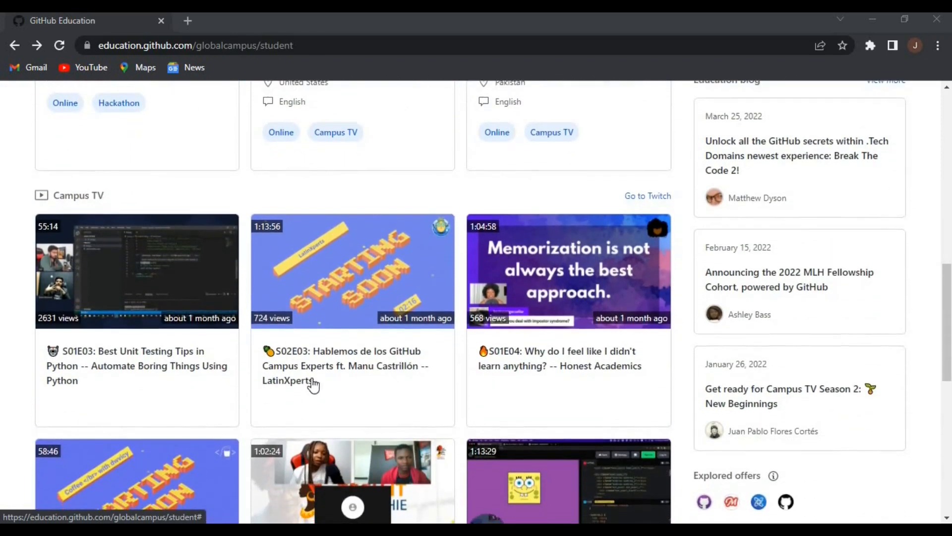
{"action": "scroll", "scroll_direction": "down", "scroll_amount": 3}
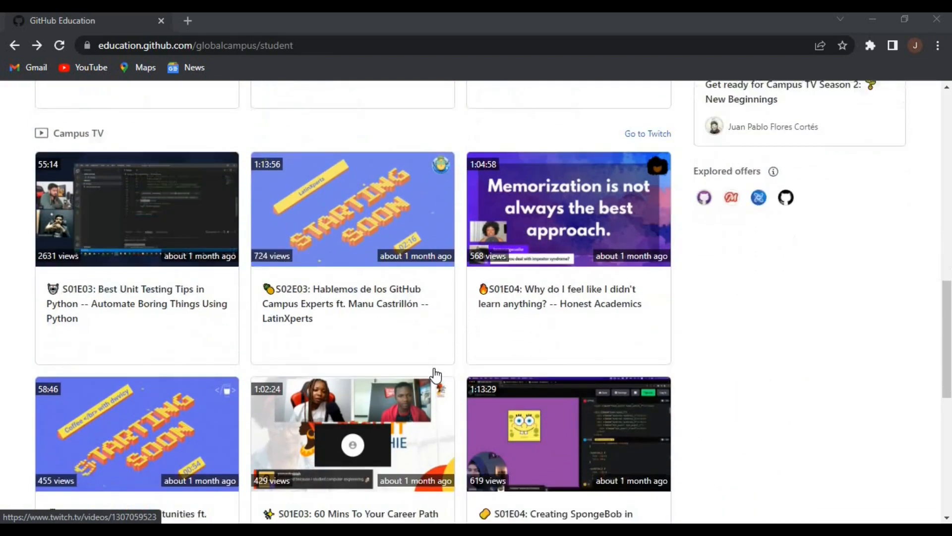
{"action": "scroll", "scroll_direction": "down", "scroll_amount": 3}
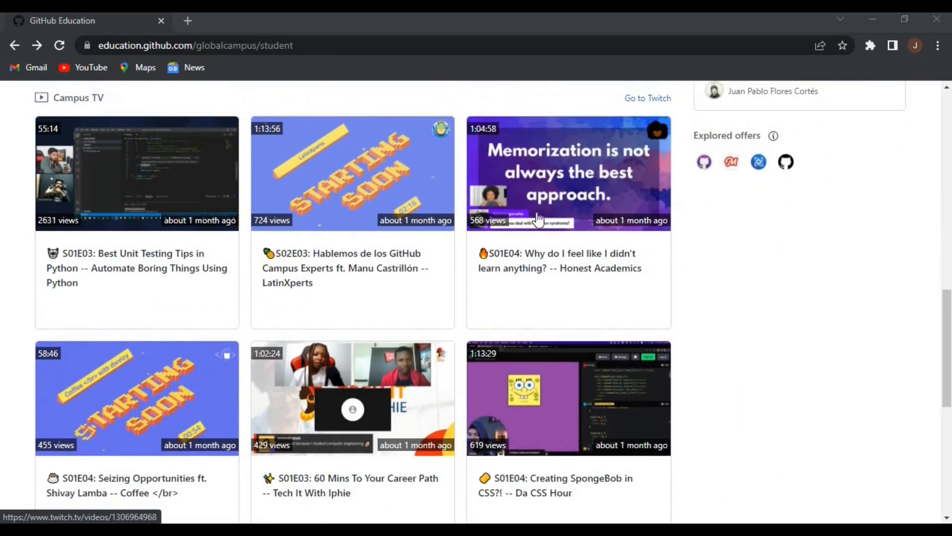
{"action": "scroll", "scroll_direction": "down", "scroll_amount": 3}
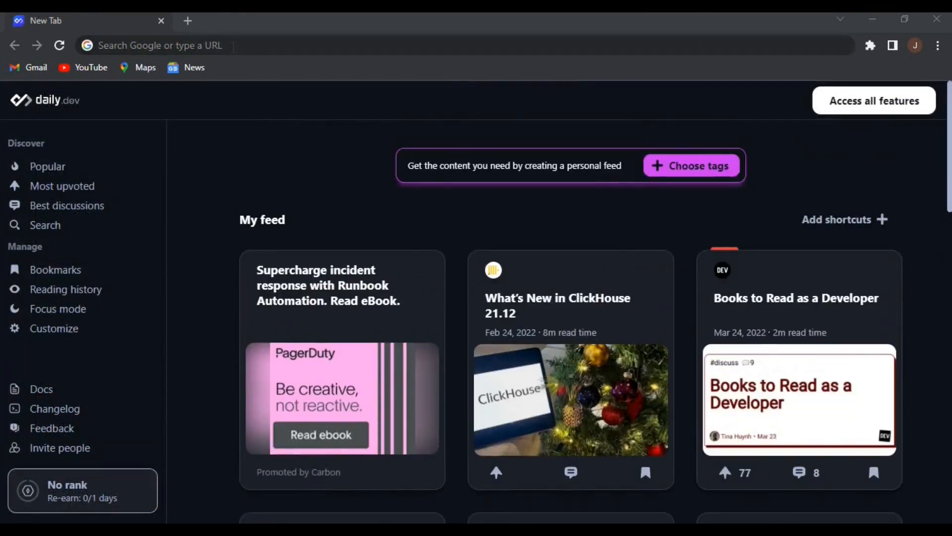
Search Google for 'github student pack' and open the GitHub Student Developer Pack result
{"action": "type", "text": "github student"}
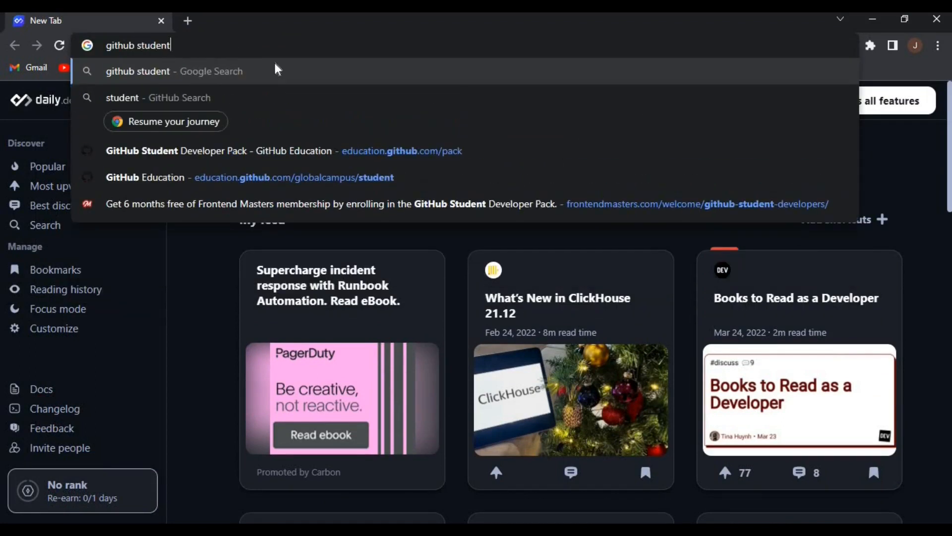
{"action": "type", "text": "pack"}
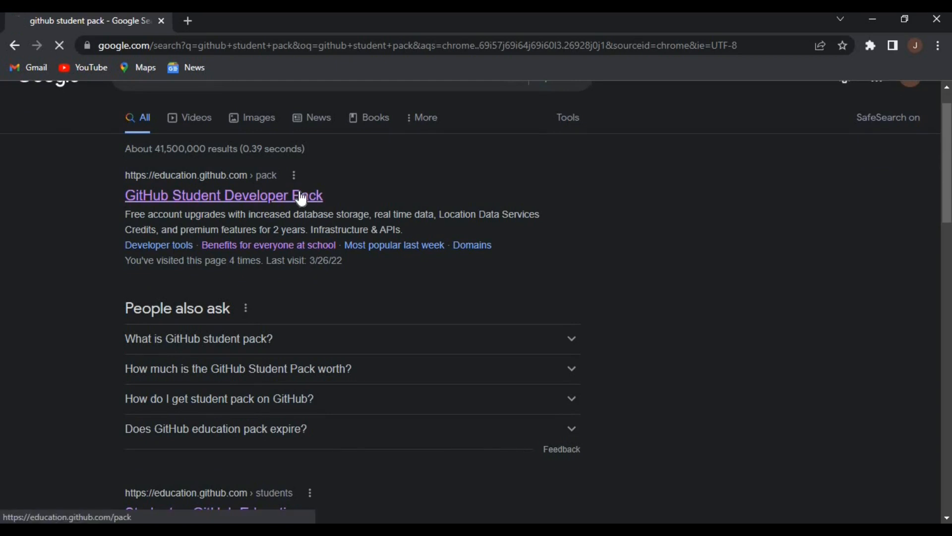
{"action": "left_click", "coordinate": [223, 195]}
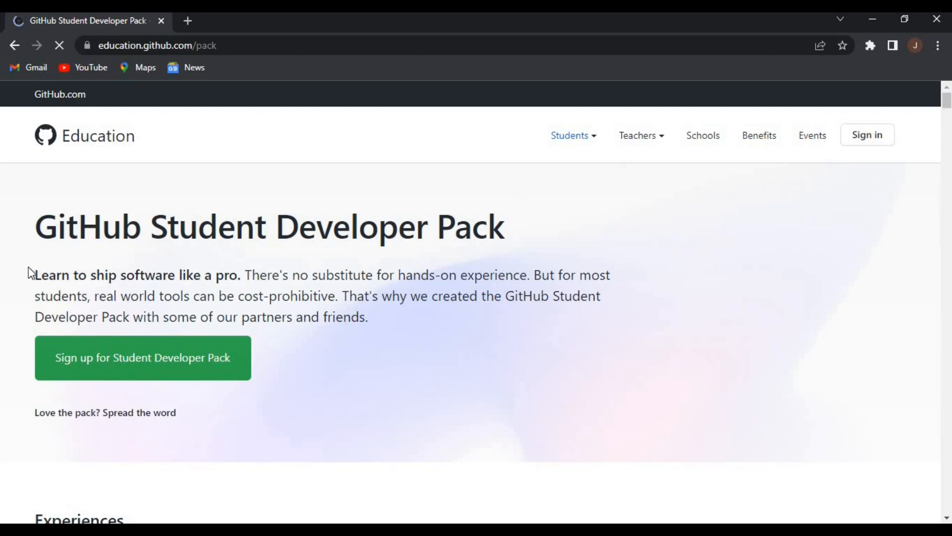
{"action": "mouse_move", "coordinate": [200, 351]}
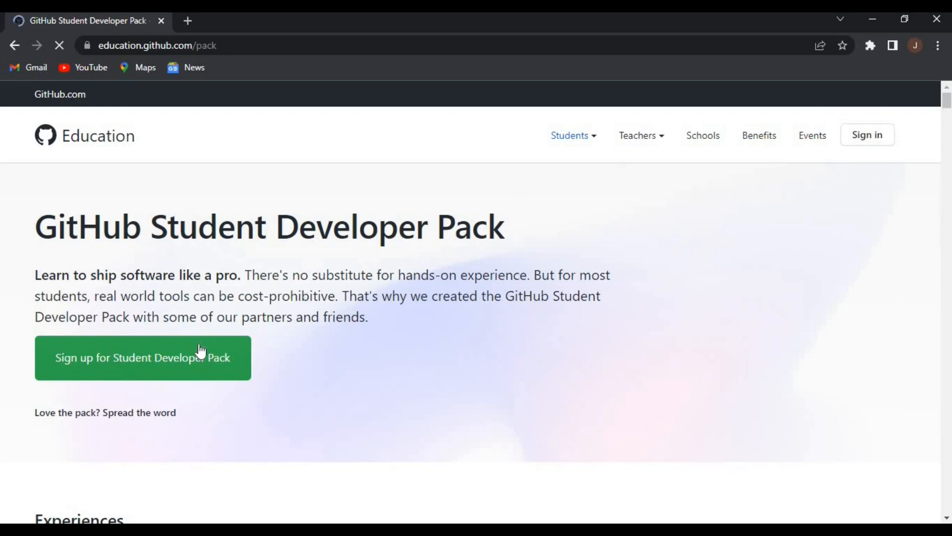
Start the Student Developer Pack sign-up and review the Benefits page
{"action": "left_click", "coordinate": [759, 135]}
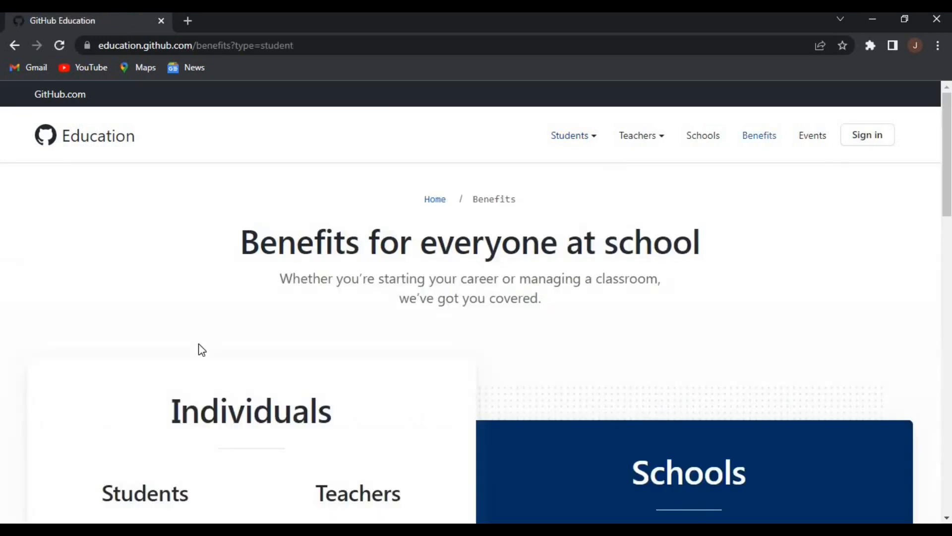
{"action": "scroll", "scroll_direction": "down", "scroll_amount": 3}
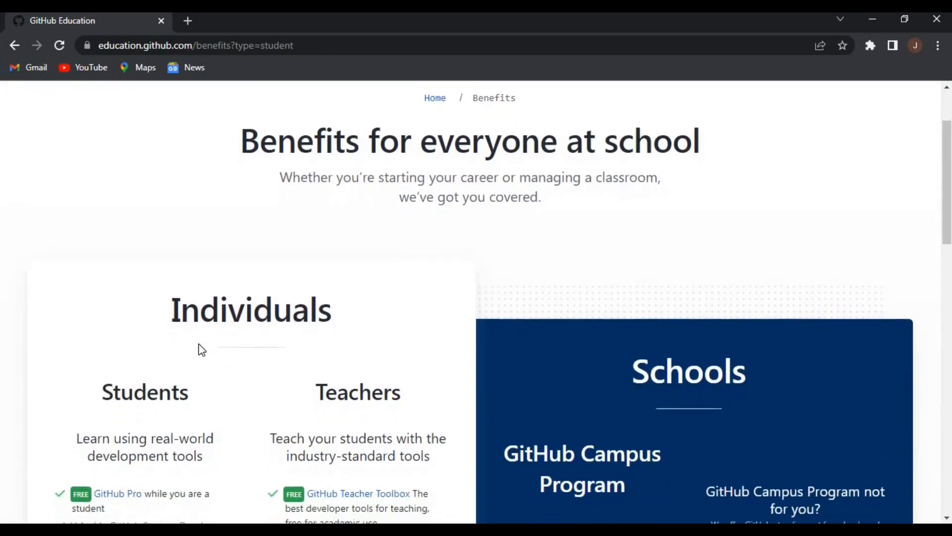
{"action": "scroll", "scroll_direction": "down", "scroll_amount": 3}
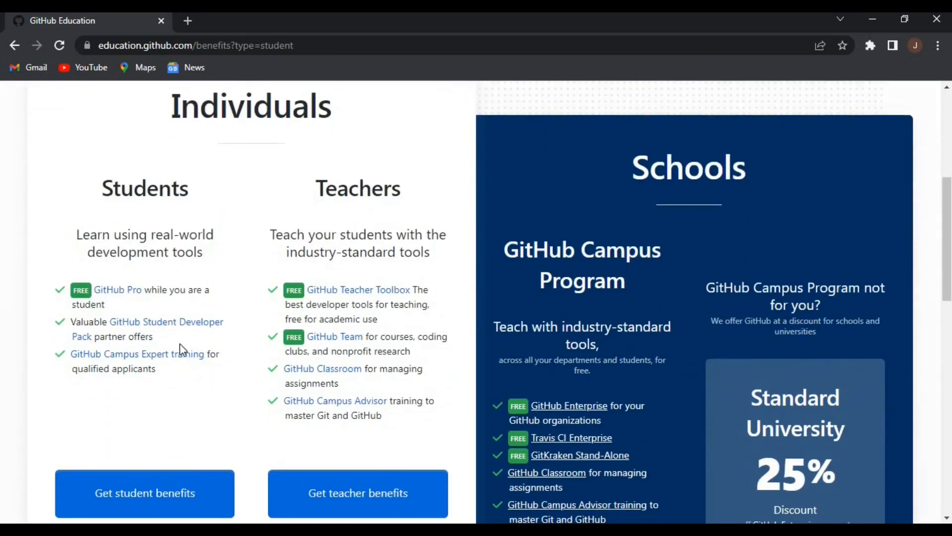
{"action": "scroll", "scroll_direction": "down", "scroll_amount": 3}
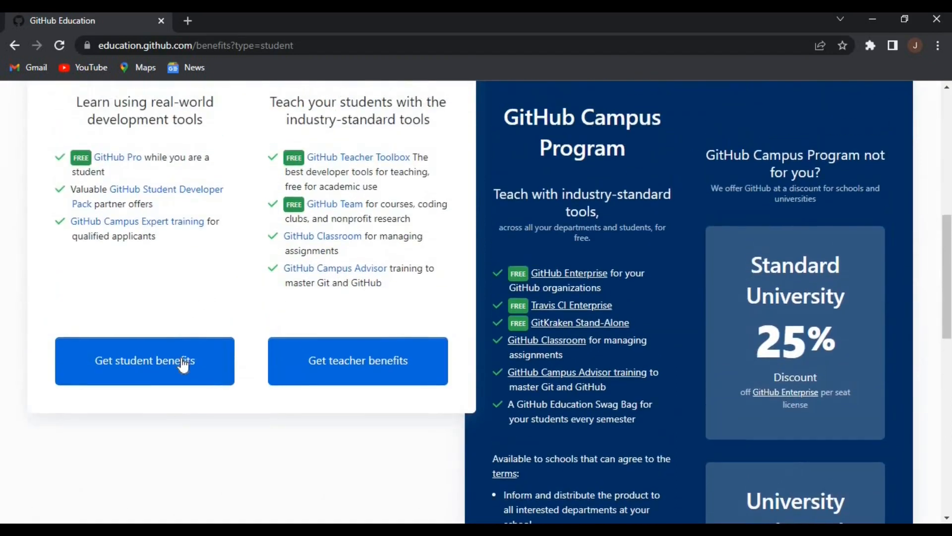
Proceed to the student benefits application via 'Get student benefits'
{"action": "left_click", "coordinate": [144, 360]}
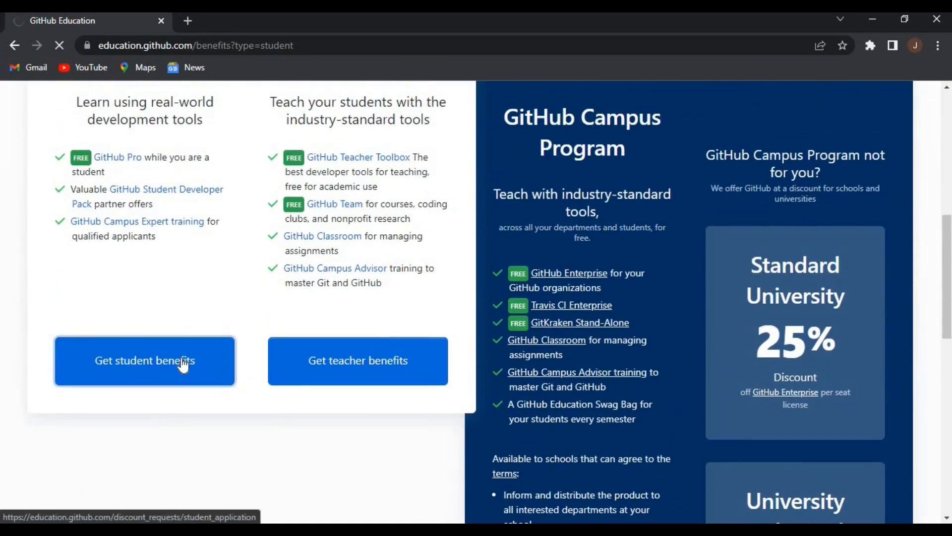
{"action": "left_click", "coordinate": [145, 360]}
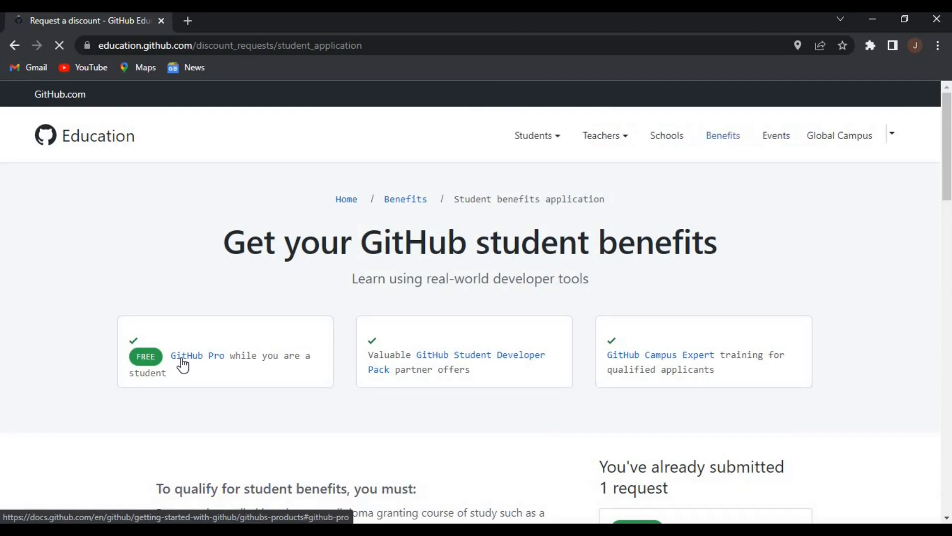
{"action": "scroll", "scroll_direction": "down", "scroll_amount": 3}
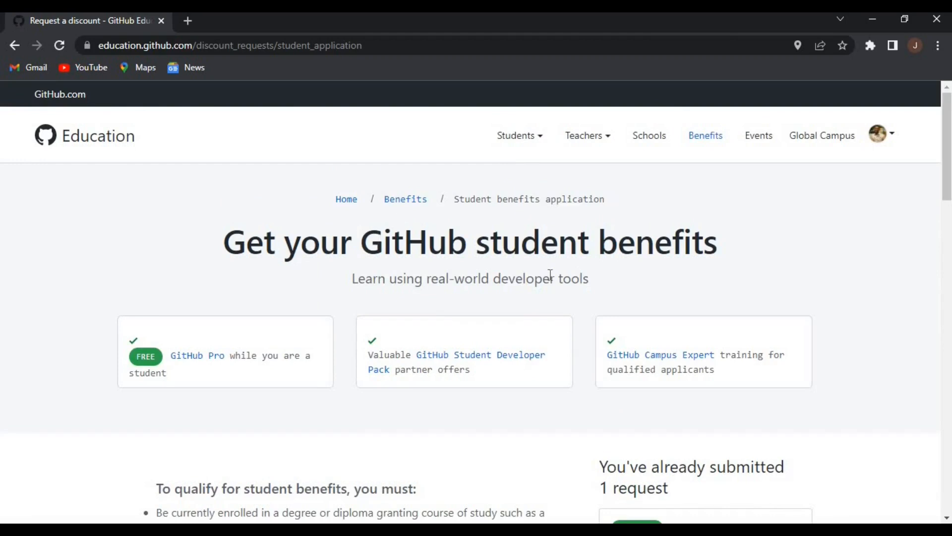
{"action": "mouse_move", "coordinate": [463, 474]}
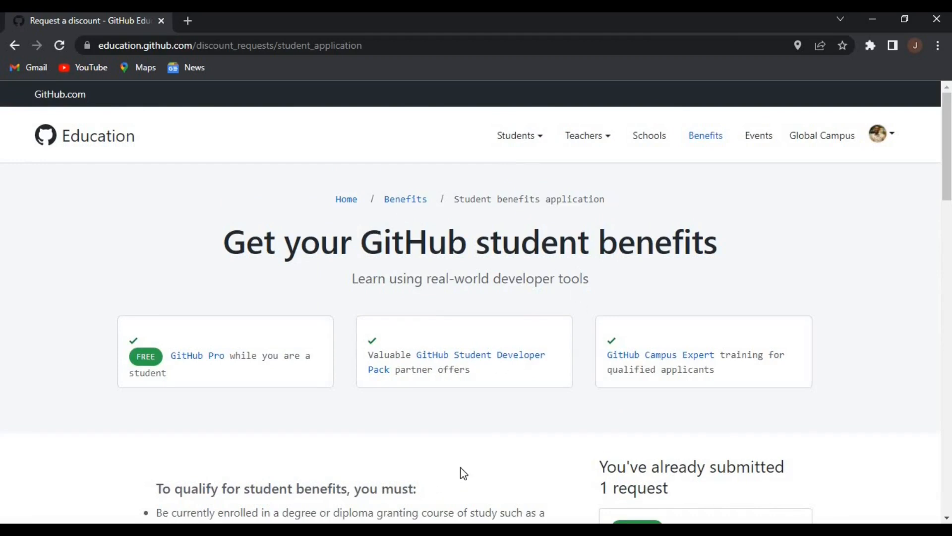
{"action": "scroll", "scroll_direction": "down", "scroll_amount": 3}
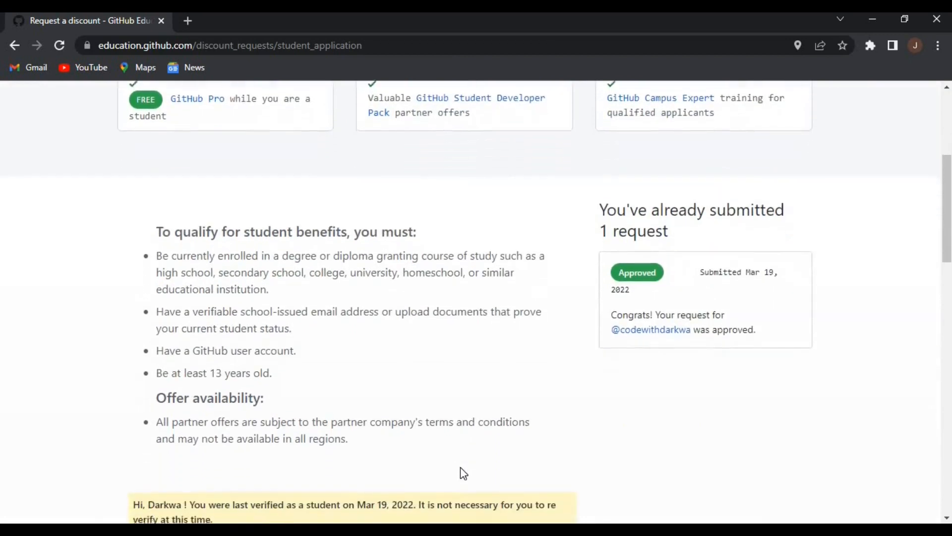
{"action": "scroll", "scroll_direction": "down", "scroll_amount": 3}
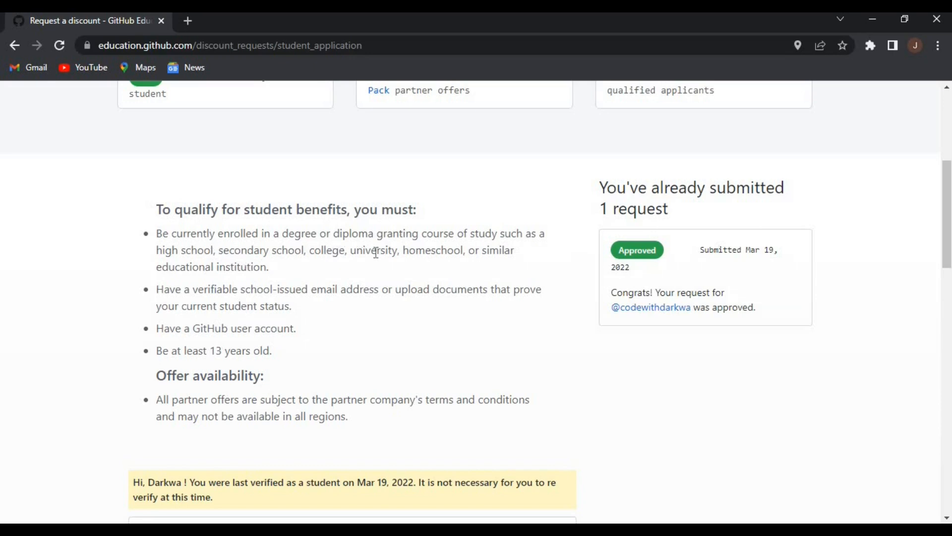
{"action": "mouse_move", "coordinate": [235, 298]}
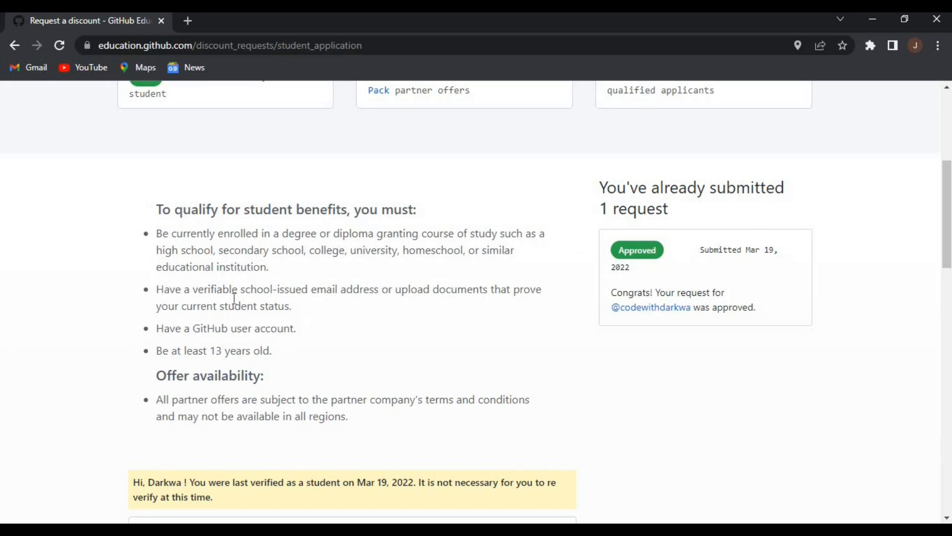
{"action": "left_click_drag", "start_coordinate": [157, 289], "coordinate": [291, 306]}
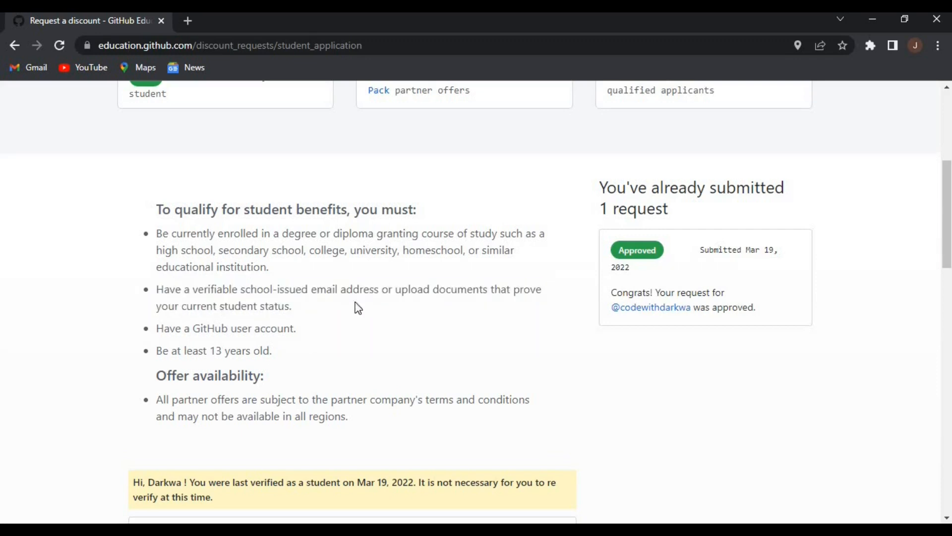
{"action": "mouse_move", "coordinate": [168, 344]}
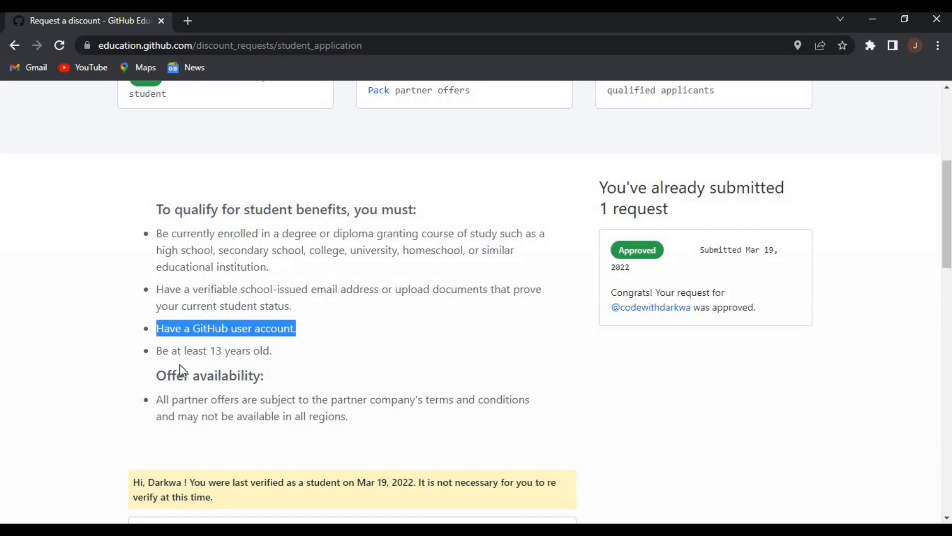
{"action": "left_click", "coordinate": [194, 363]}
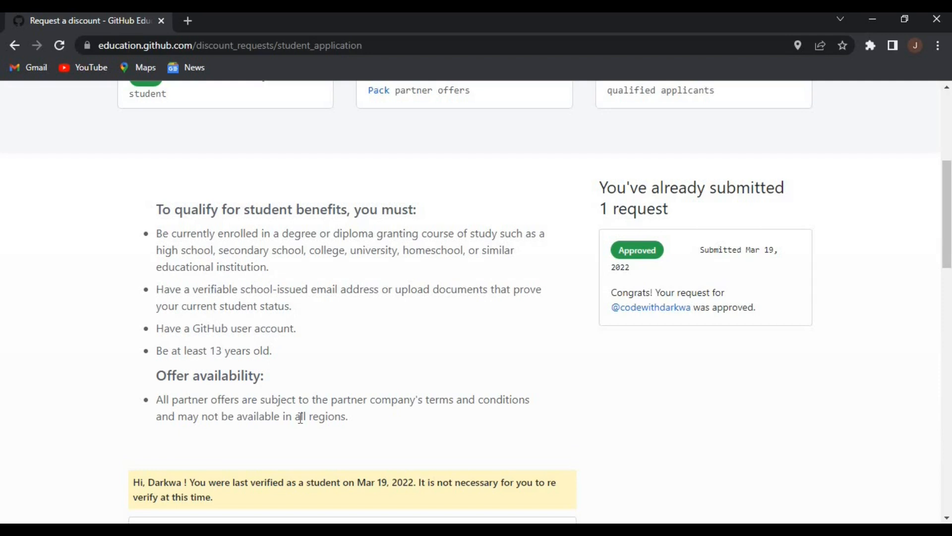
{"action": "scroll", "scroll_direction": "down", "scroll_amount": 3}
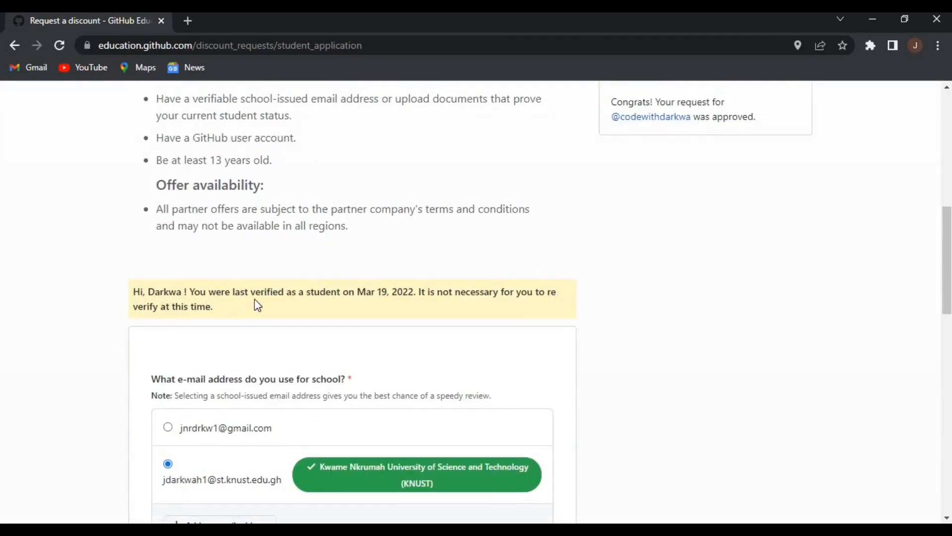
{"action": "mouse_move", "coordinate": [392, 296]}
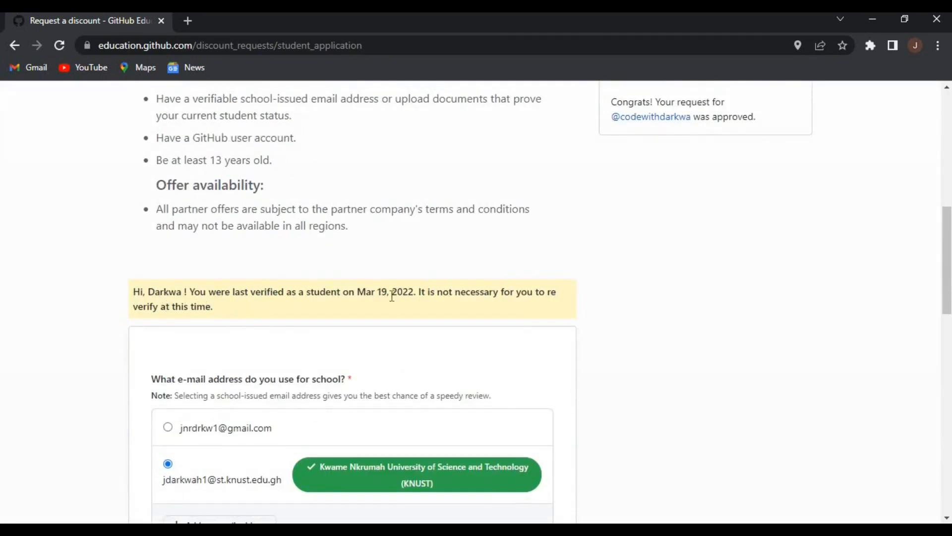
{"action": "mouse_move", "coordinate": [231, 322]}
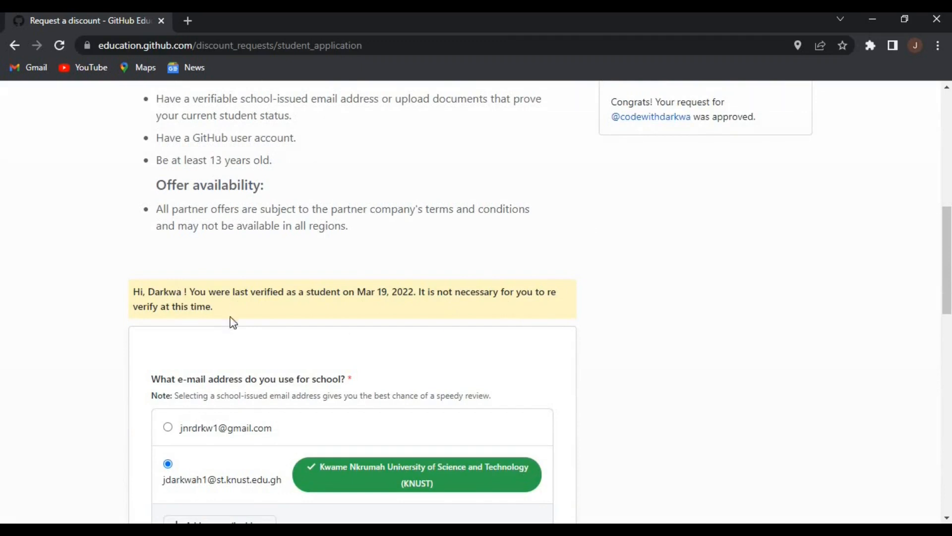
Scroll the application form down to the school email and school name questions
{"action": "scroll", "scroll_direction": "down", "scroll_amount": 3}
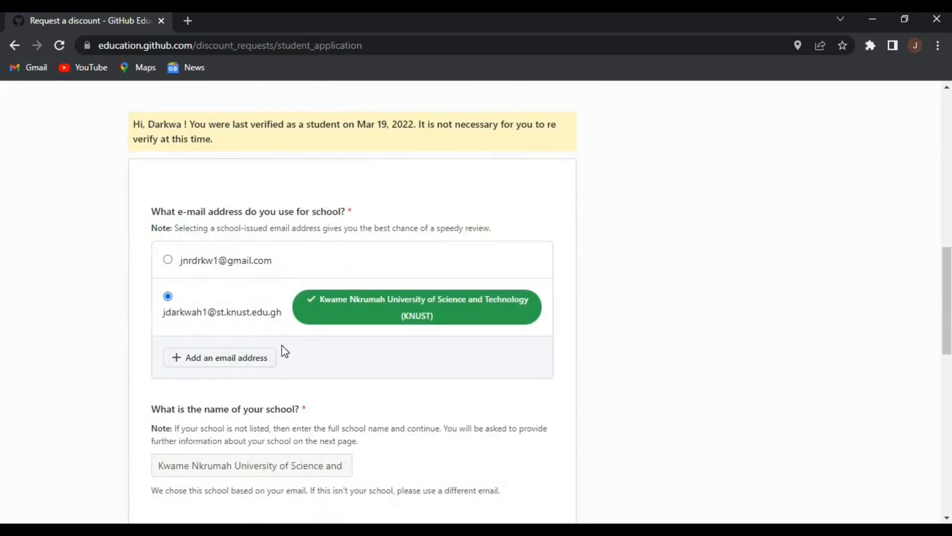
{"action": "mouse_move", "coordinate": [303, 365]}
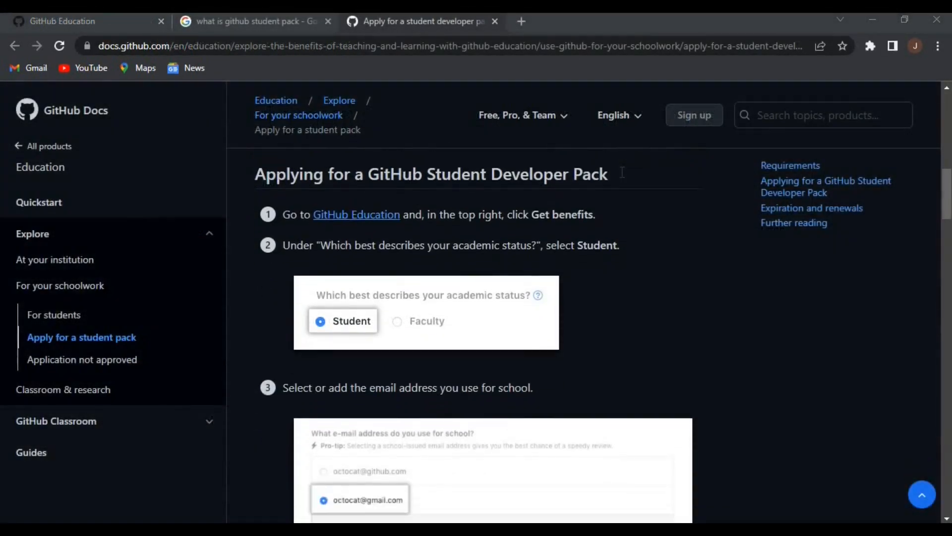
Scroll the 'Apply for a student pack' guide past steps 1–3 to the proof-of-academic-status step
{"action": "scroll", "scroll_direction": "down", "scroll_amount": 3}
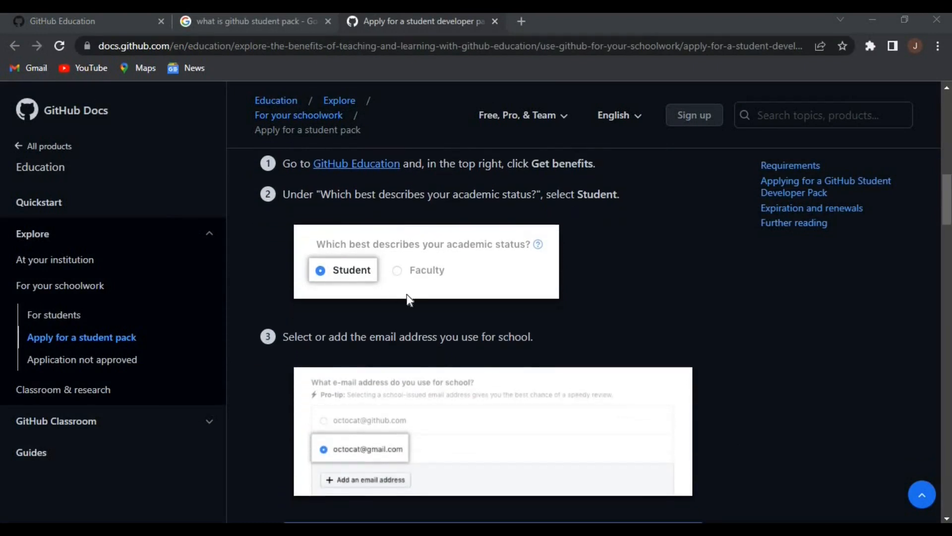
{"action": "scroll", "scroll_direction": "down", "scroll_amount": 3}
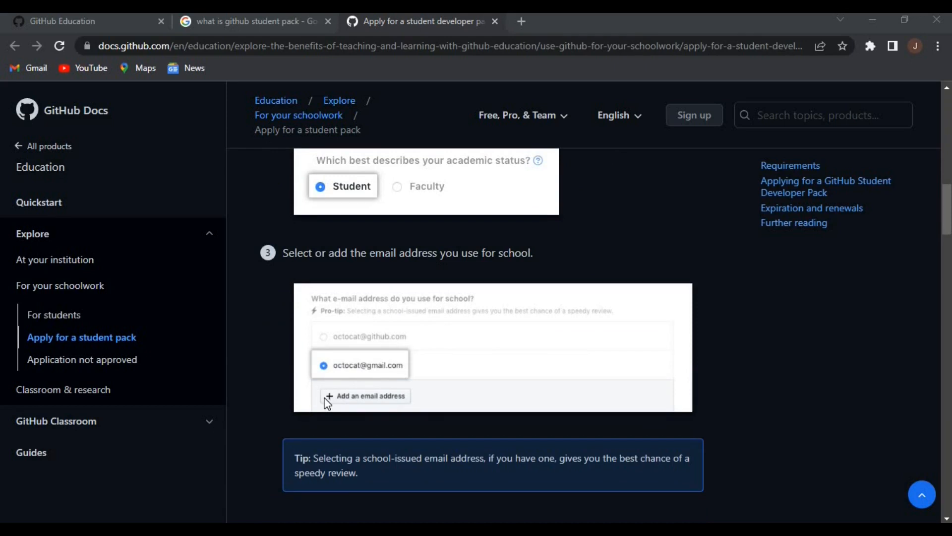
{"action": "scroll", "scroll_direction": "down", "scroll_amount": 3}
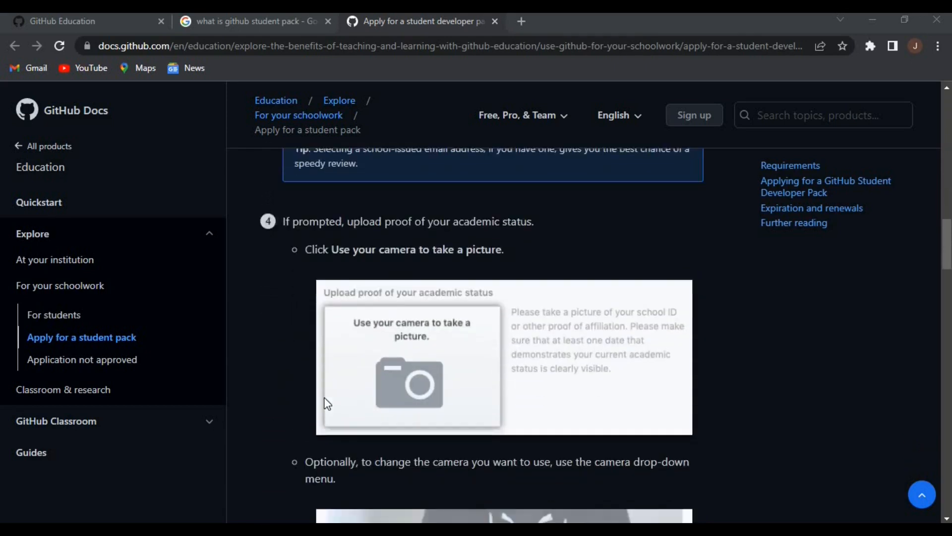
{"action": "scroll", "scroll_direction": "down", "scroll_amount": 3}
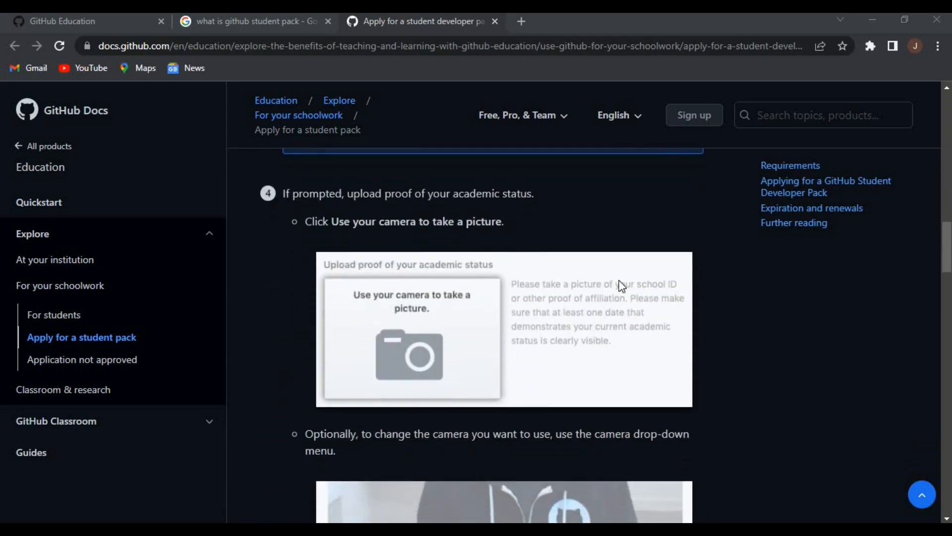
{"action": "mouse_move", "coordinate": [622, 294]}
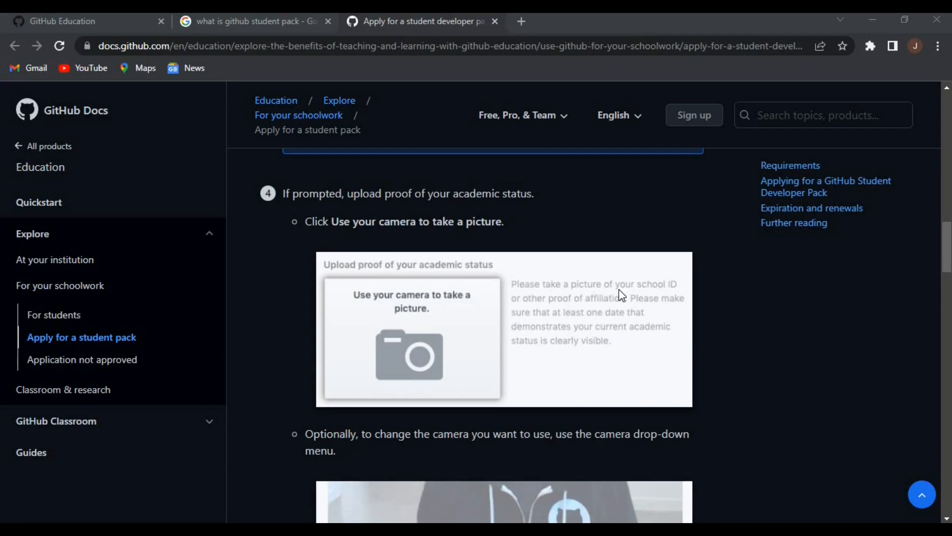
{"action": "mouse_move", "coordinate": [571, 339]}
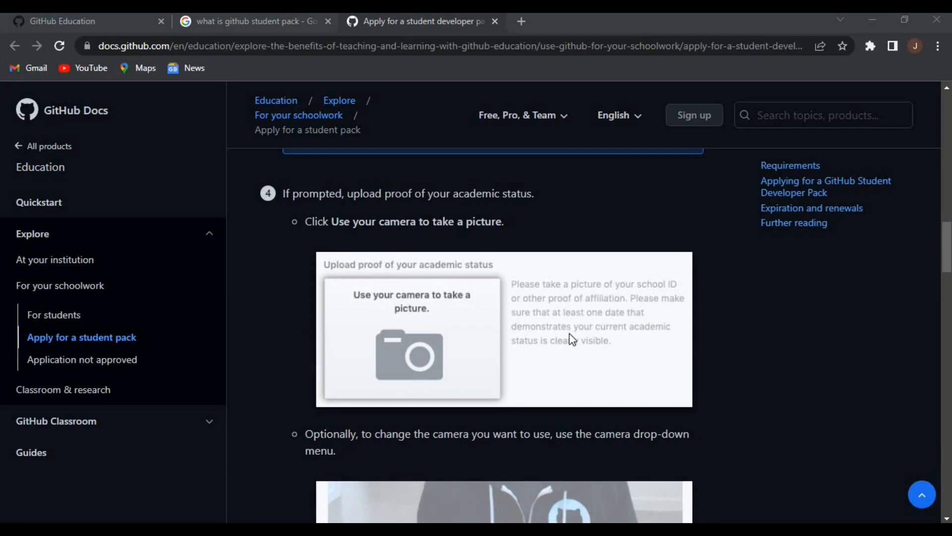
{"action": "scroll", "scroll_direction": "down", "scroll_amount": 3}
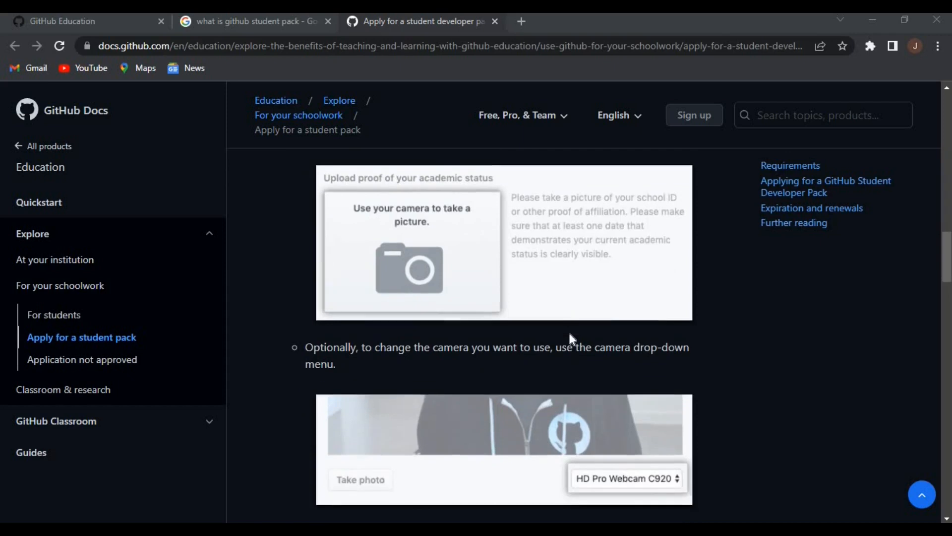
Read through steps 5–7 (school name, GitHub usage, submit) to the Expiration and renewals section
{"action": "scroll", "scroll_direction": "down", "scroll_amount": 3}
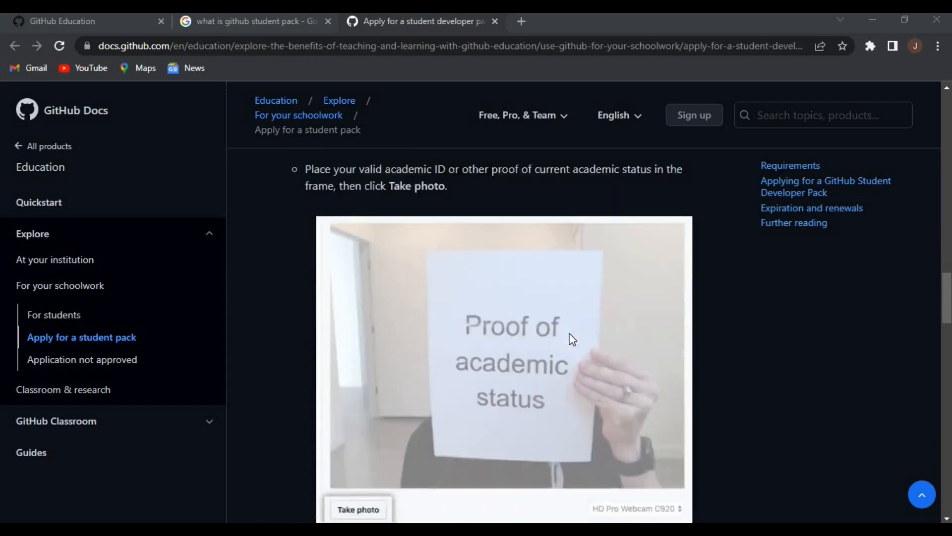
{"action": "scroll", "scroll_direction": "down", "scroll_amount": 3}
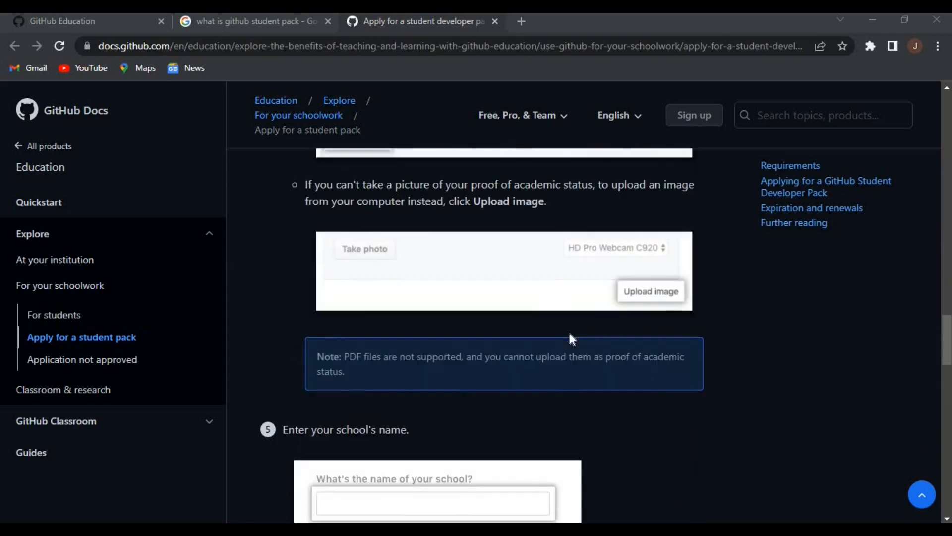
{"action": "scroll", "scroll_direction": "down", "scroll_amount": 3}
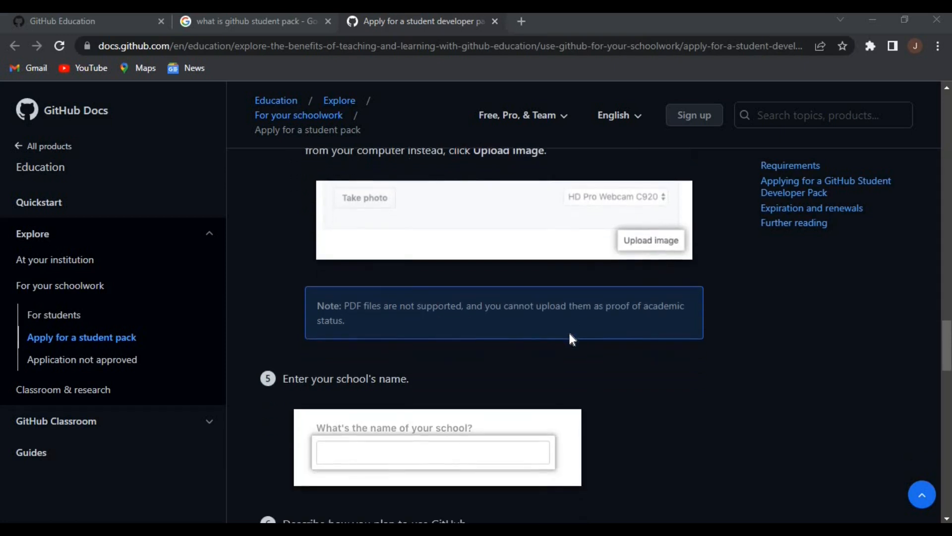
{"action": "scroll", "scroll_direction": "down", "scroll_amount": 3}
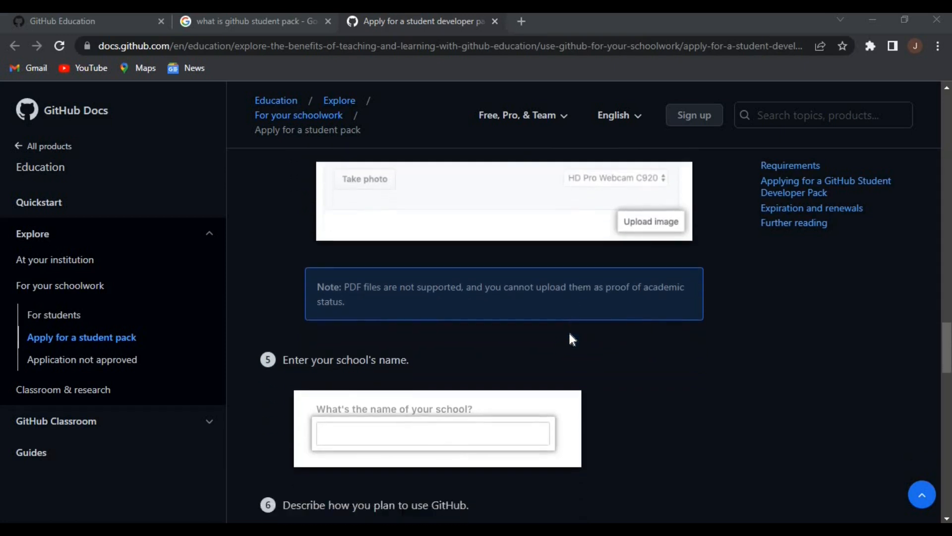
{"action": "scroll", "scroll_direction": "down", "scroll_amount": 3}
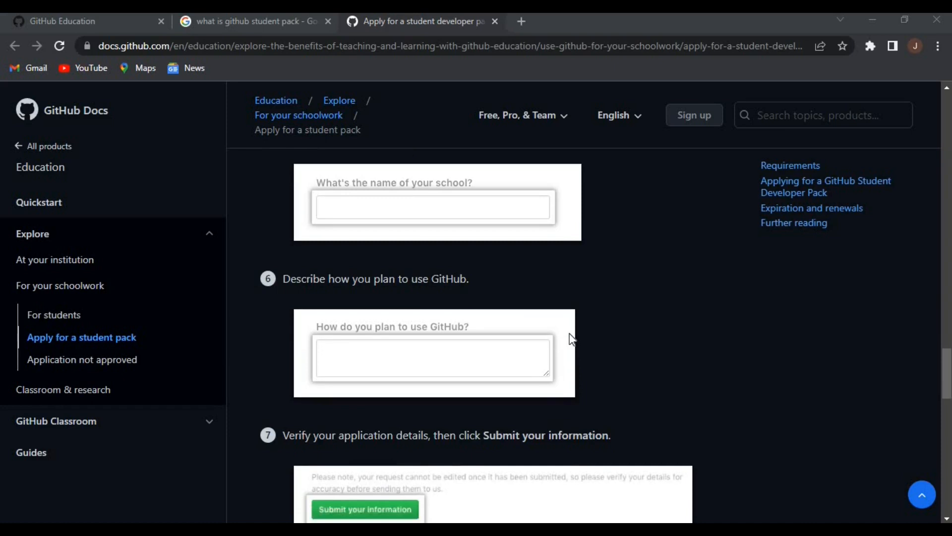
{"action": "scroll", "scroll_direction": "down", "scroll_amount": 3}
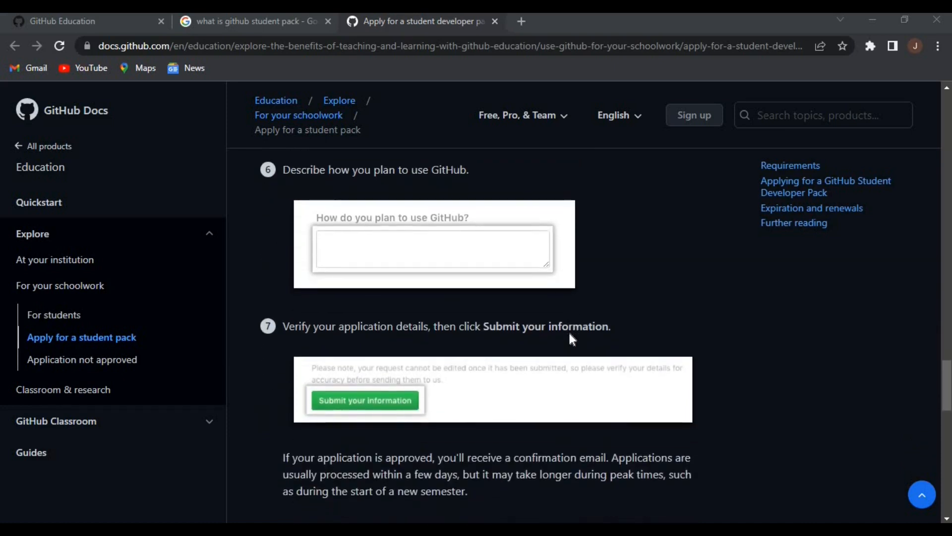
{"action": "scroll", "scroll_direction": "down", "scroll_amount": 3}
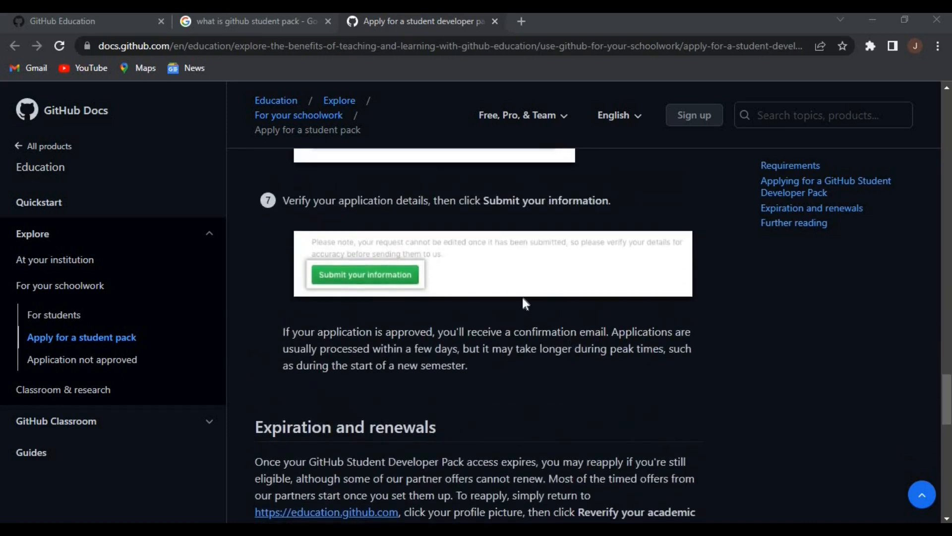
{"action": "mouse_move", "coordinate": [566, 416]}
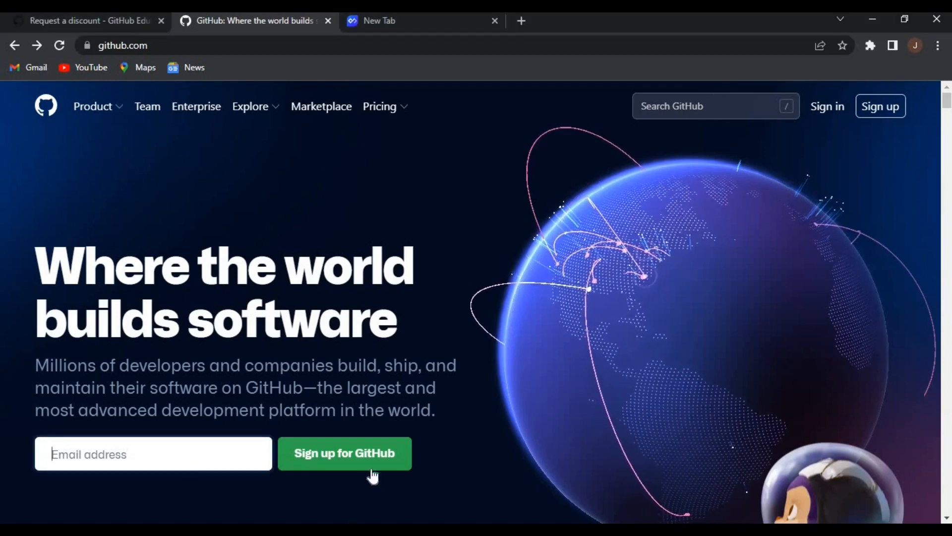
Scroll the github.com 'Where the world builds software' home page
{"action": "scroll", "scroll_direction": "down", "scroll_amount": 3}
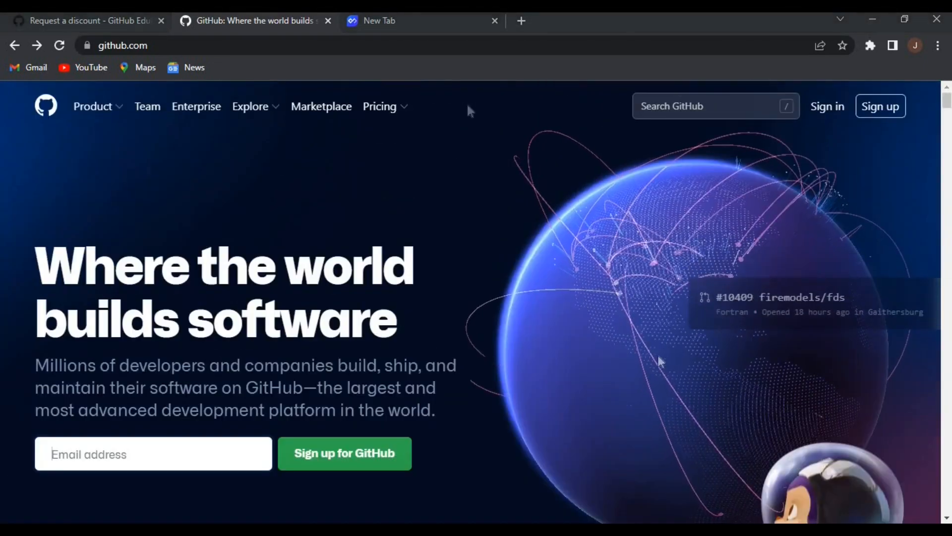
{"action": "mouse_move", "coordinate": [490, 338]}
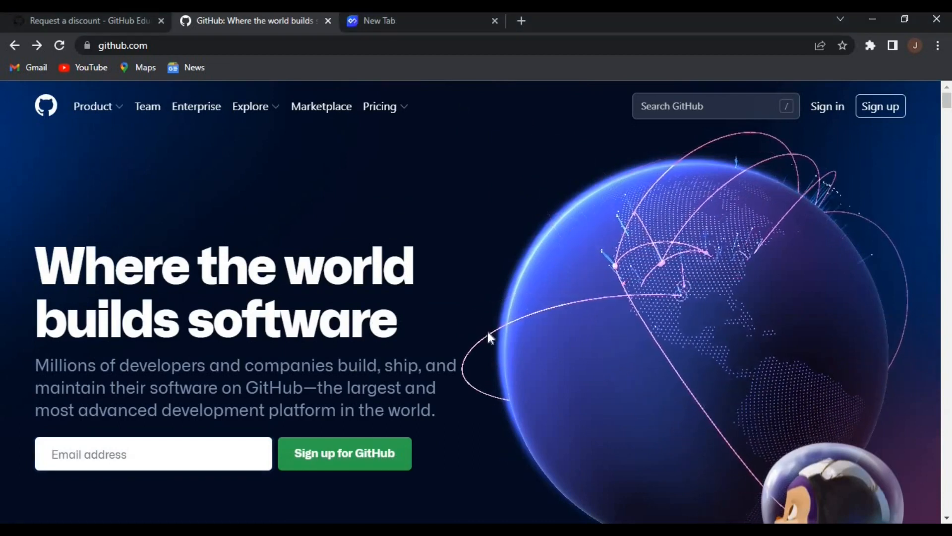
{"action": "mouse_move", "coordinate": [671, 441]}
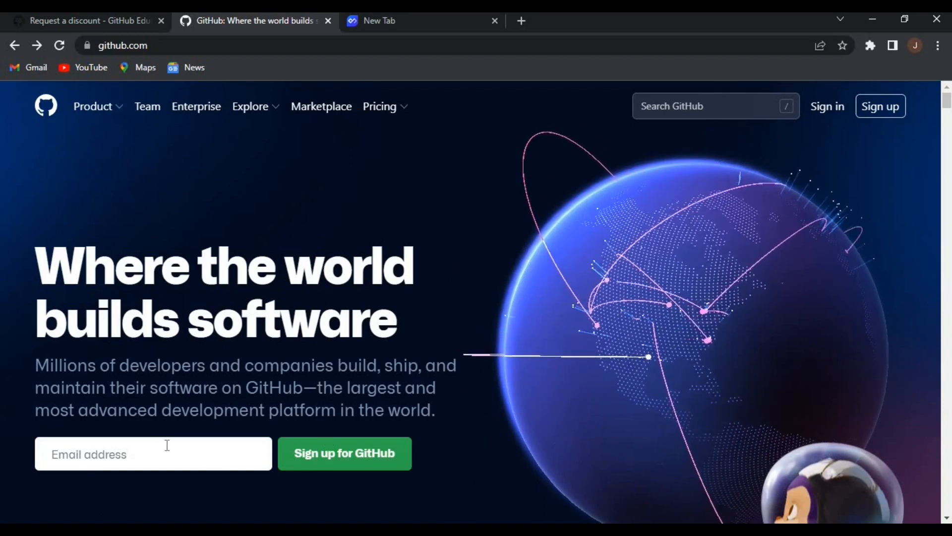
{"action": "mouse_move", "coordinate": [436, 106]}
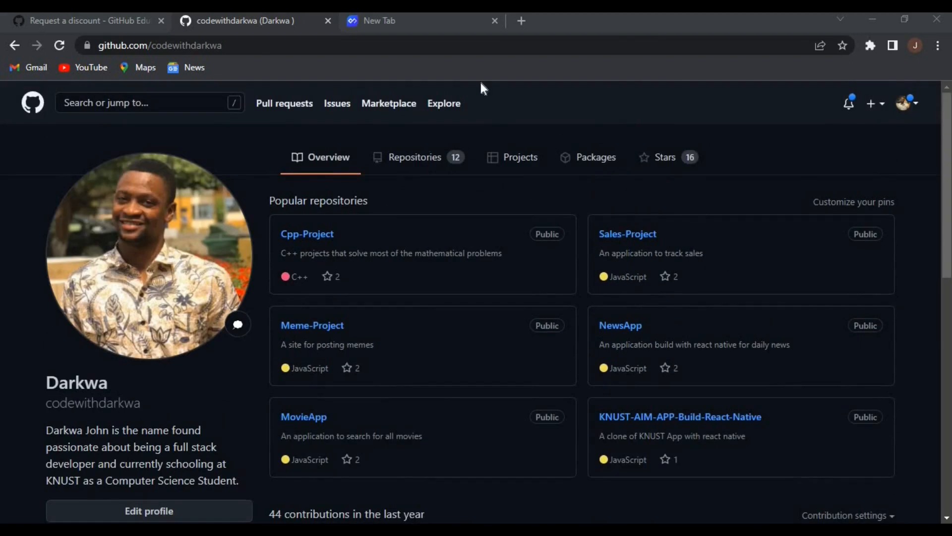
{"action": "mouse_move", "coordinate": [257, 203]}
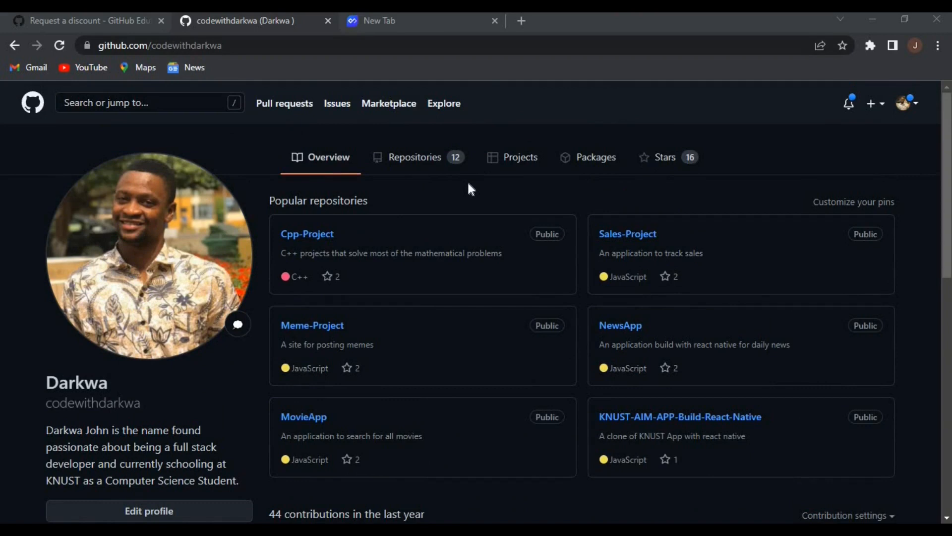
{"action": "mouse_move", "coordinate": [180, 217]}
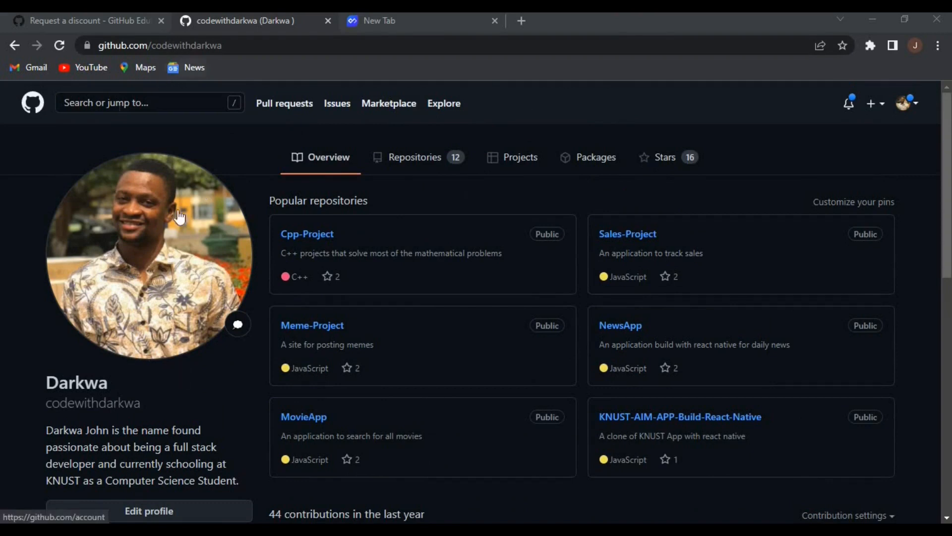
{"action": "mouse_move", "coordinate": [471, 189]}
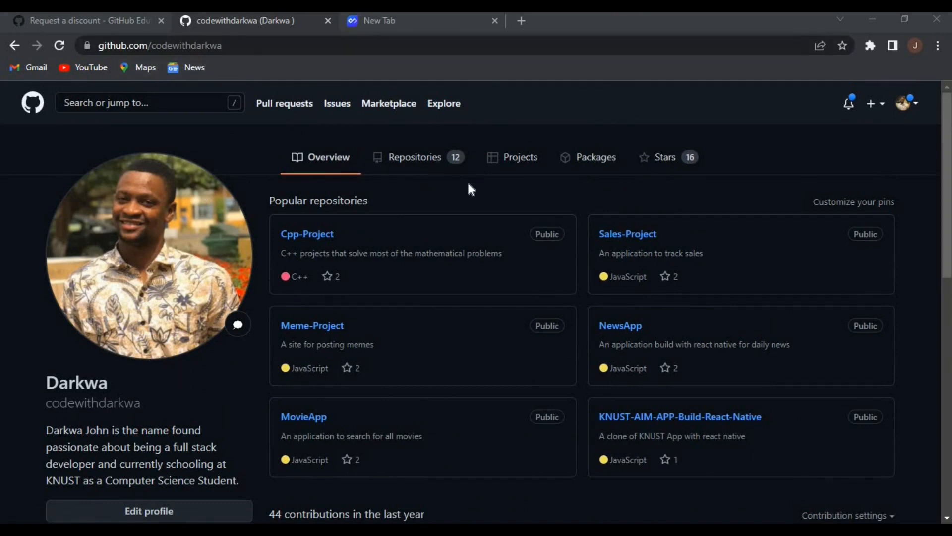
{"action": "mouse_move", "coordinate": [363, 157]}
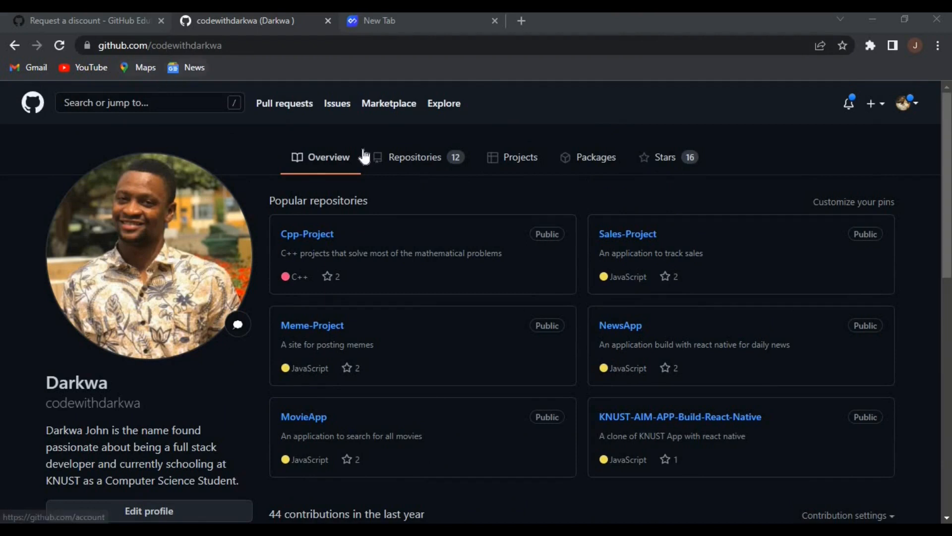
{"action": "mouse_move", "coordinate": [471, 189]}
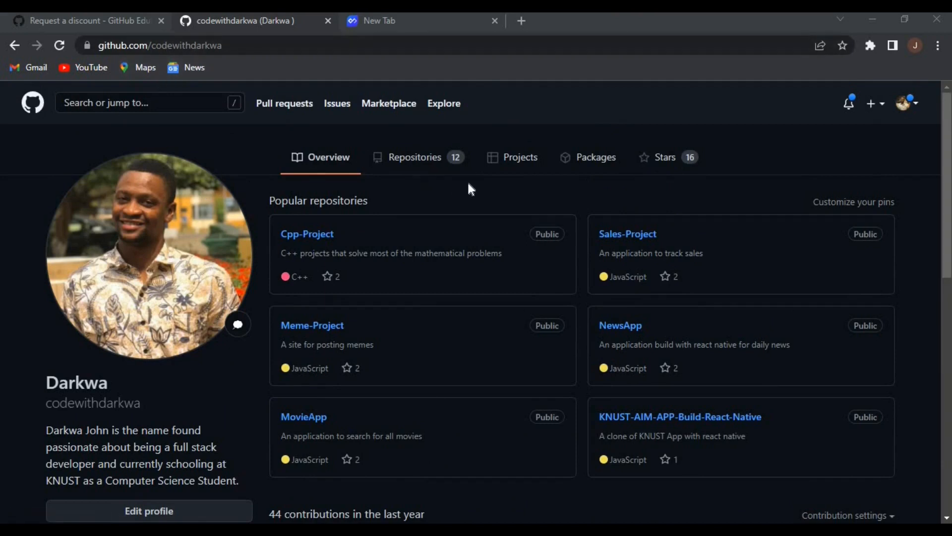